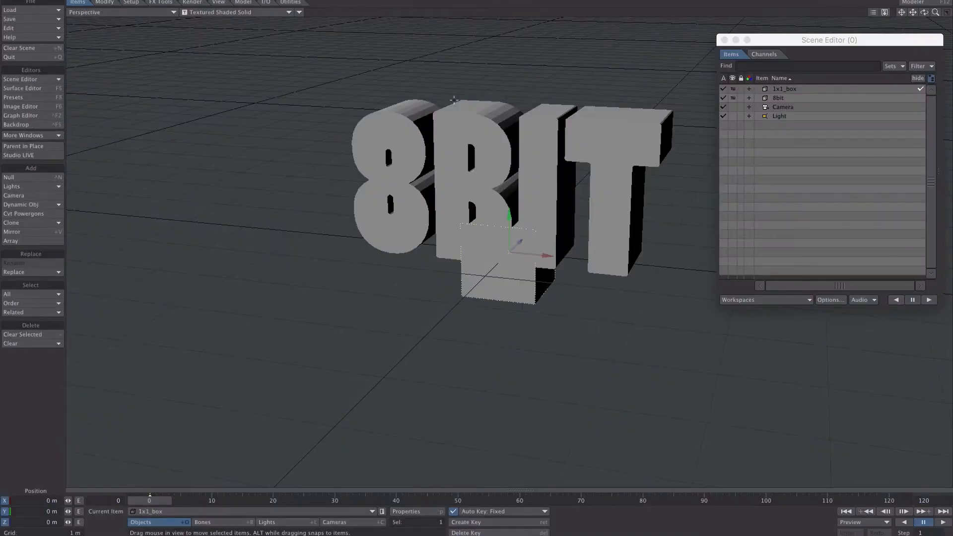
# Step: Create the instance clone 1x1_box_inst from 1x1_box and view its object properties
pyautogui.click(784, 89)
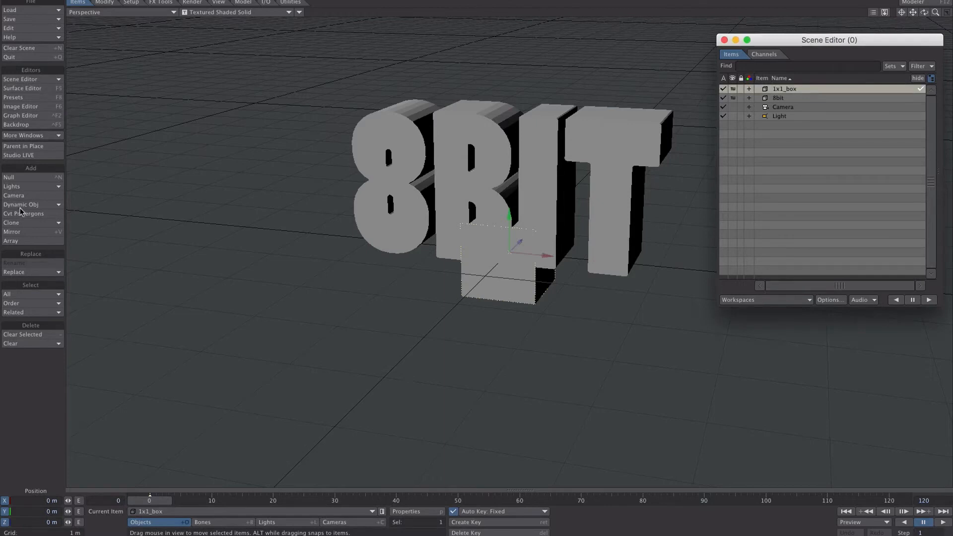
pyautogui.click(11, 221)
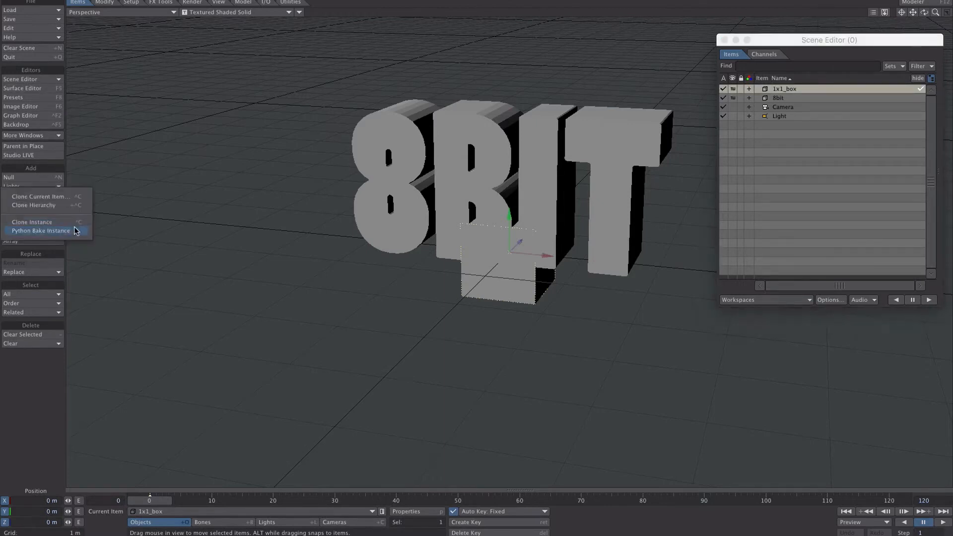
pyautogui.moveTo(43, 222)
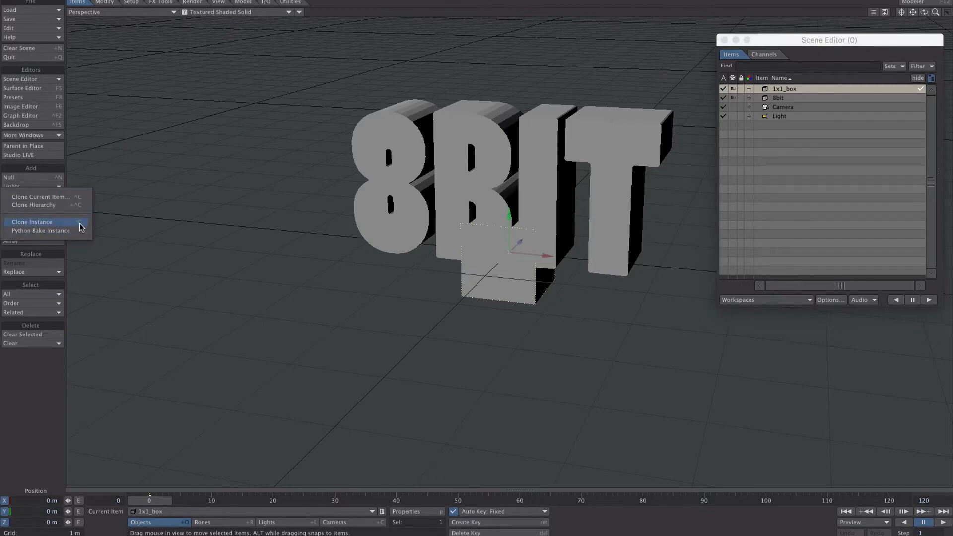
pyautogui.click(32, 222)
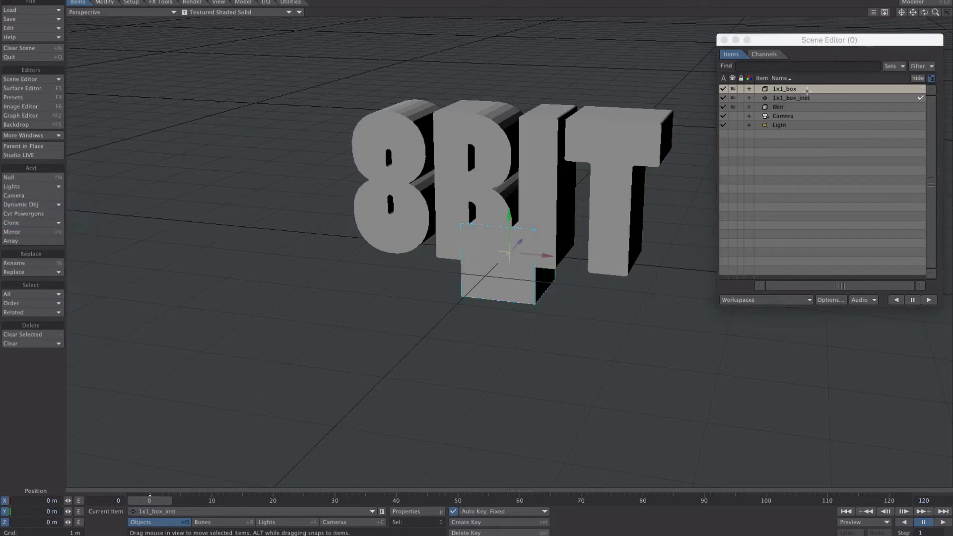
pyautogui.click(733, 89)
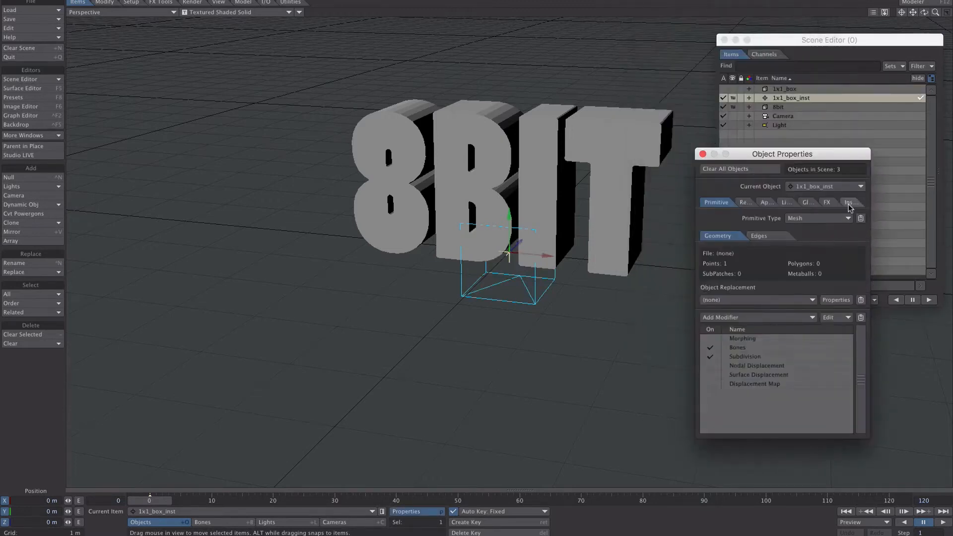
# Step: Set the 1x1_box_inst Instance Generator type to Rectangular Array
pyautogui.click(842, 202)
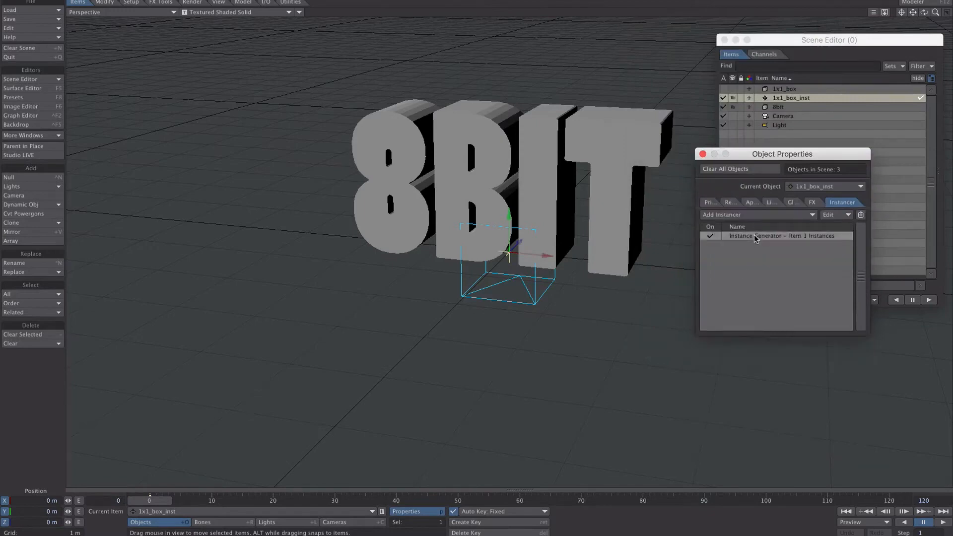
pyautogui.doubleClick(779, 236)
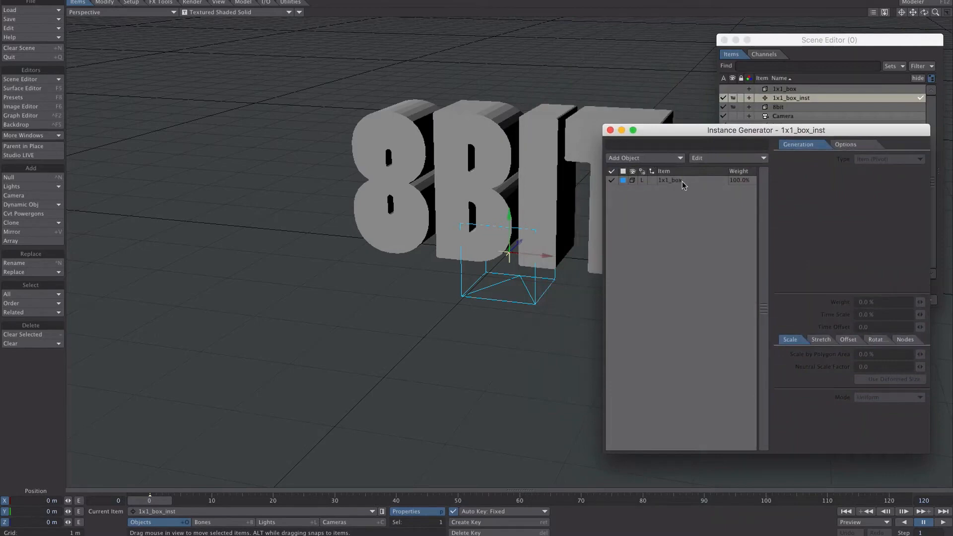
pyautogui.click(887, 159)
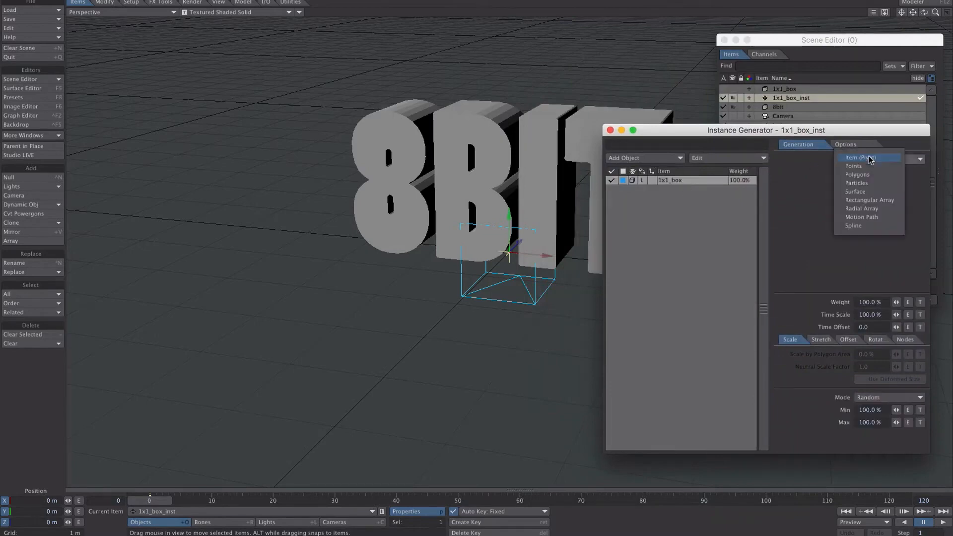
pyautogui.click(869, 200)
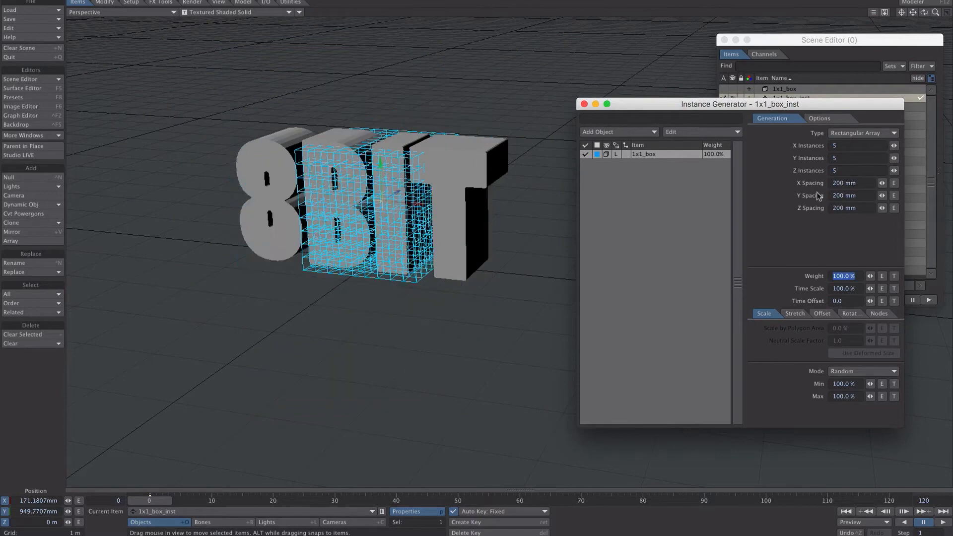
# Step: Switch the instance Scale Mode to Uniform for 20% cube scaling
pyautogui.click(861, 371)
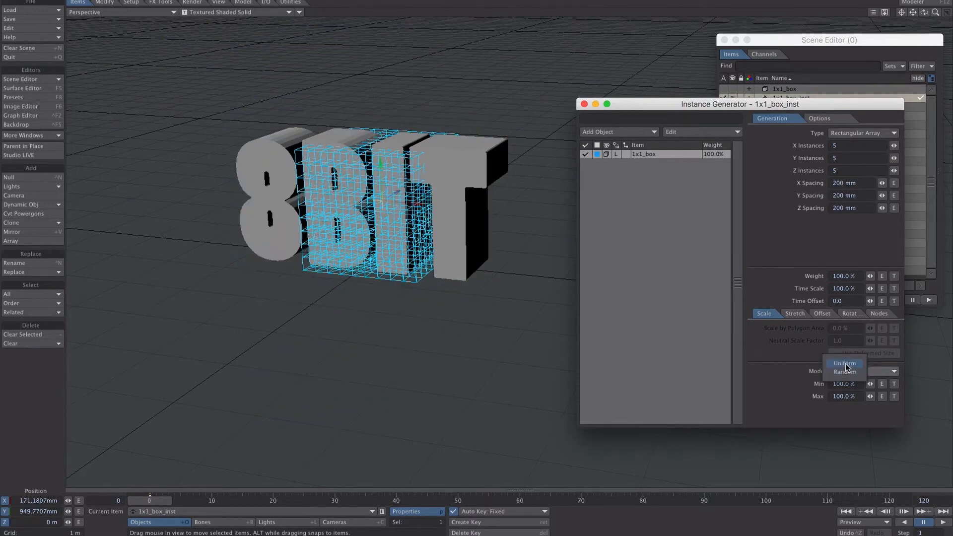
pyautogui.click(843, 362)
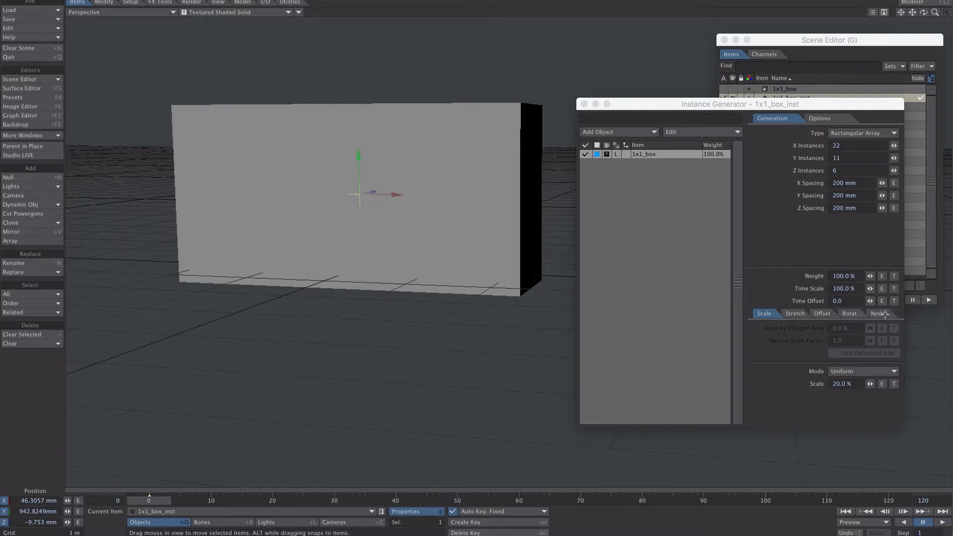
# Step: Enable instancer nodes with a Ray Cast Geometry node targeting the 8bit text object
pyautogui.click(877, 313)
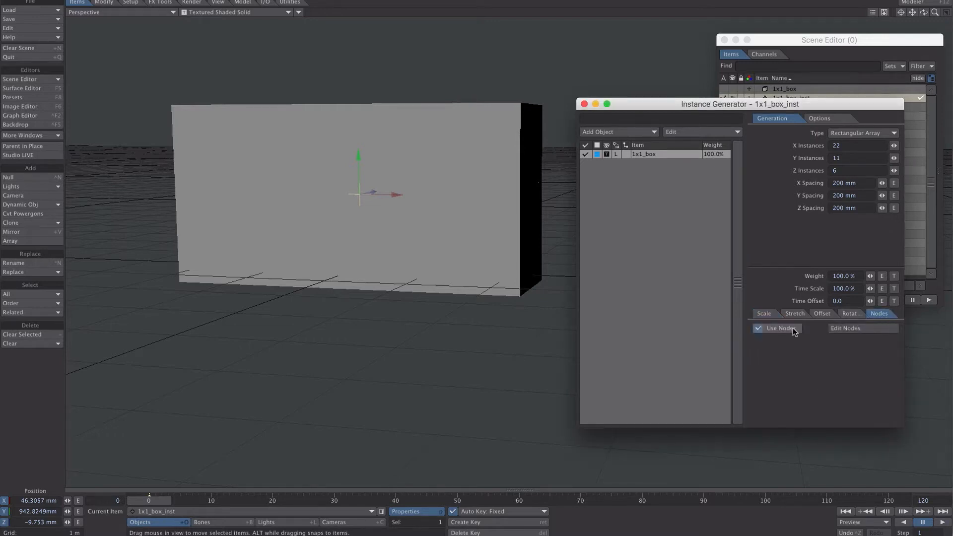
pyautogui.click(844, 328)
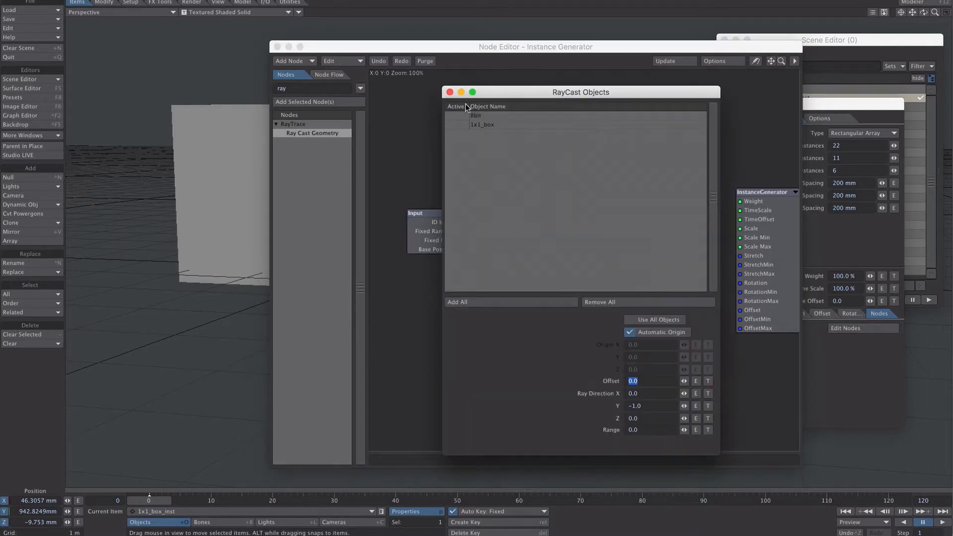
pyautogui.moveTo(453, 119)
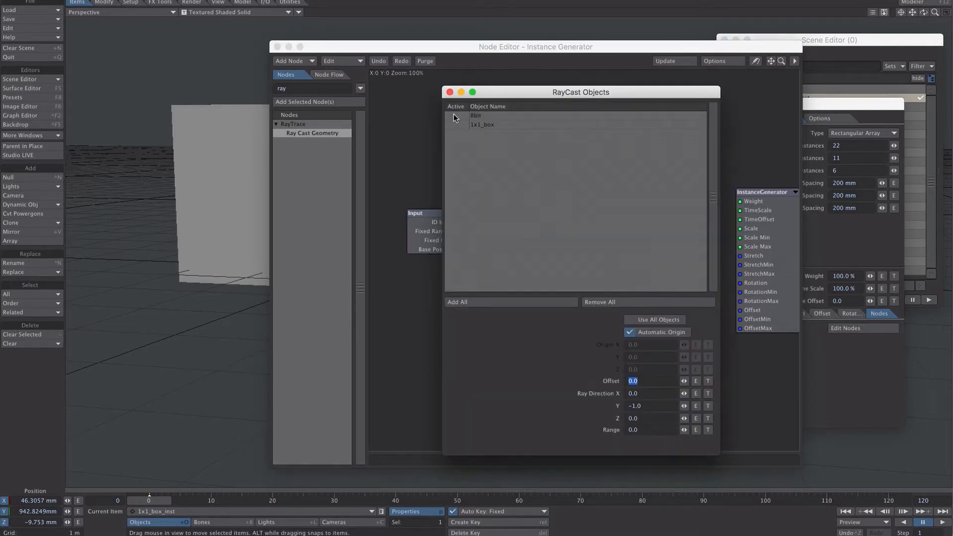
pyautogui.click(453, 116)
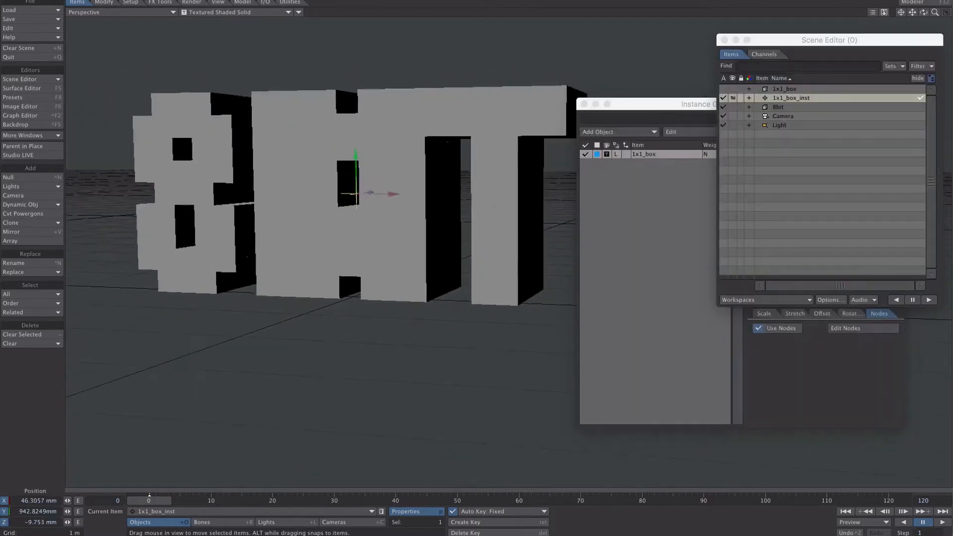
# Step: Show wireframe, raise X Instances to 30, and turn off Use Nodes
pyautogui.click(778, 106)
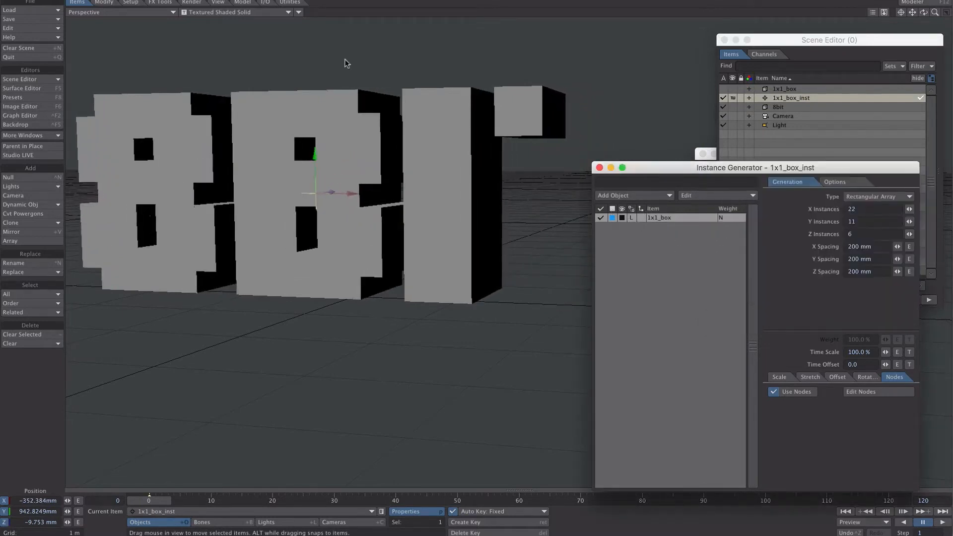
pyautogui.click(237, 12)
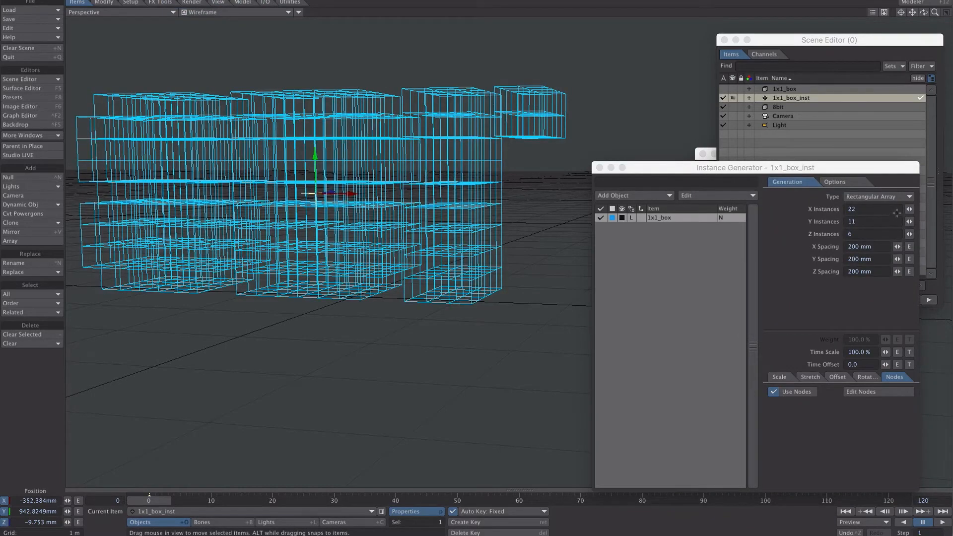
pyautogui.click(909, 209)
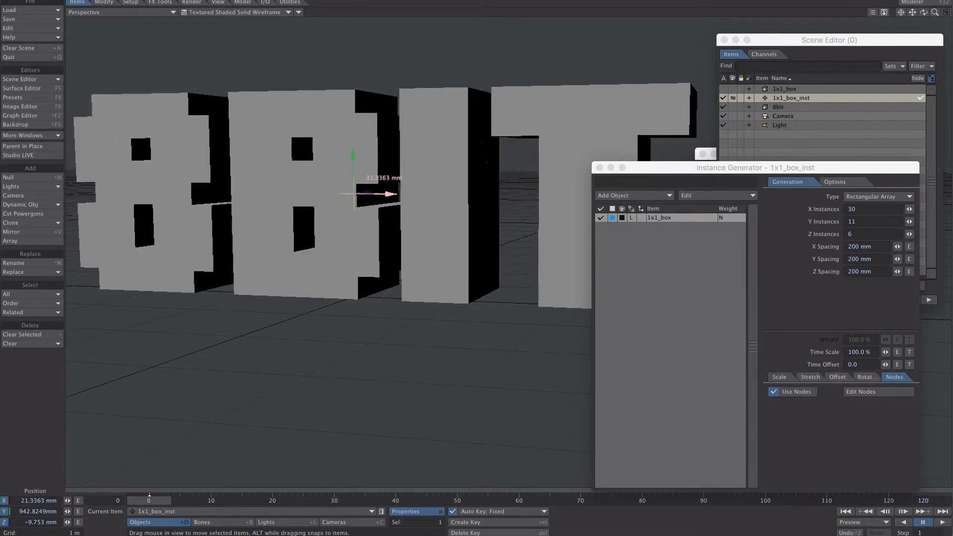
pyautogui.click(773, 391)
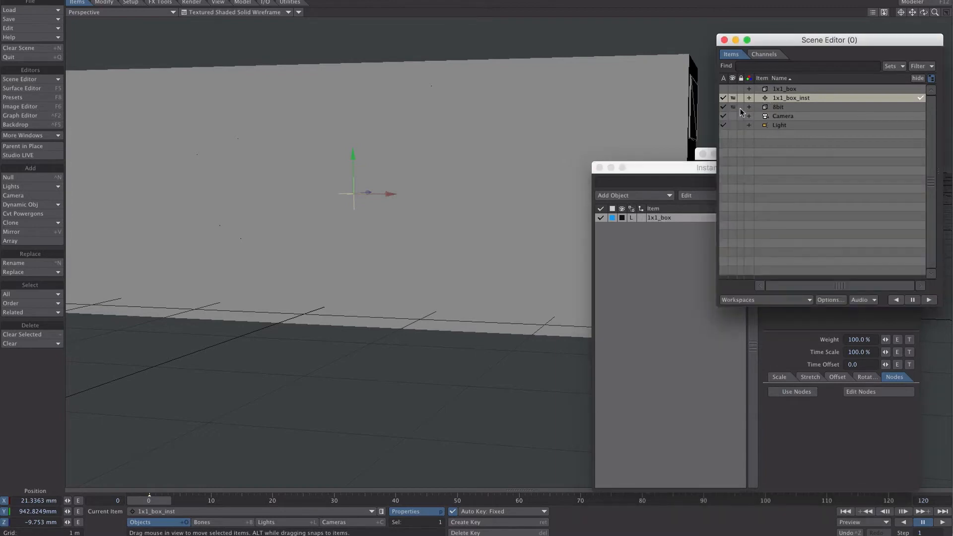
# Step: Slide 1x1_box_inst to about 102 mm on X and re-enable Use Nodes
pyautogui.click(237, 12)
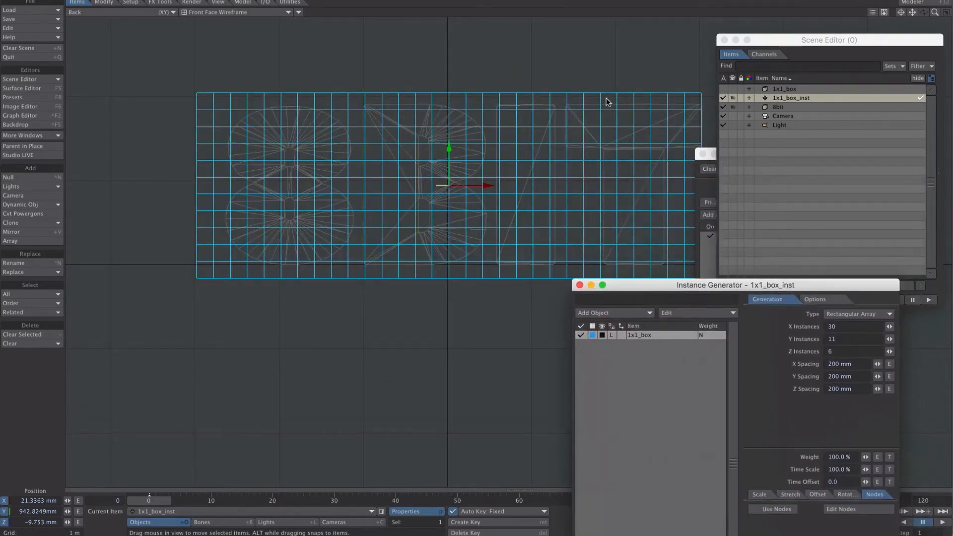
pyautogui.moveTo(446, 185); pyautogui.dragTo(493, 185)
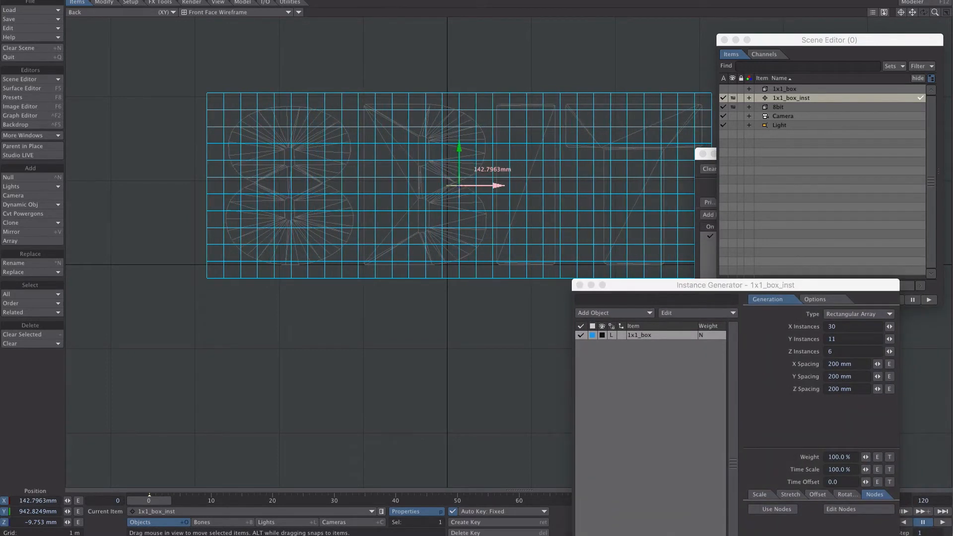
pyautogui.moveTo(496, 185); pyautogui.dragTo(446, 185)
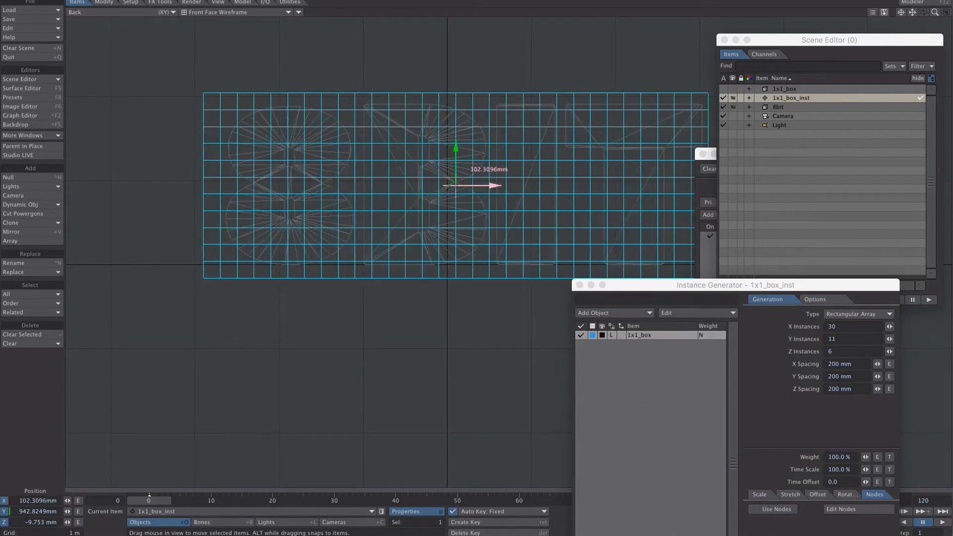
pyautogui.click(753, 508)
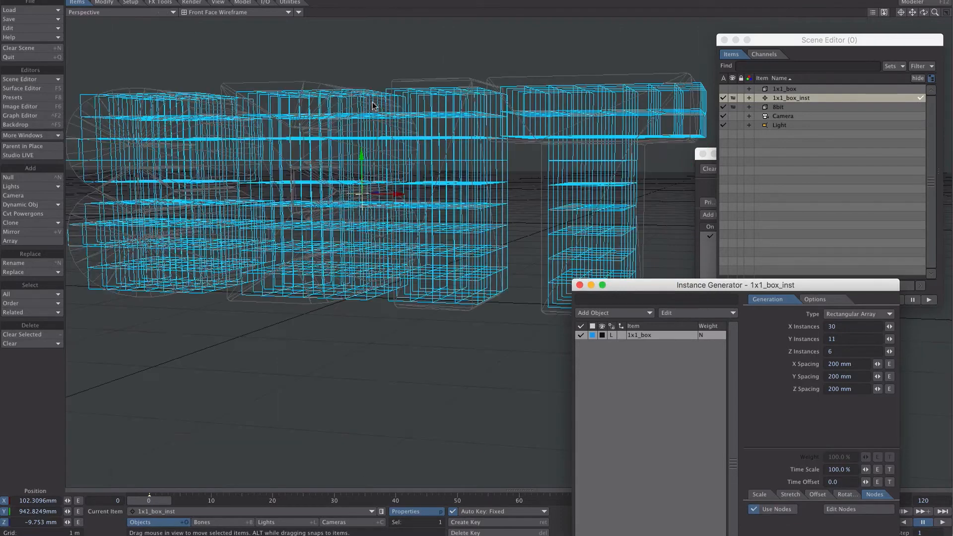
pyautogui.click(239, 12)
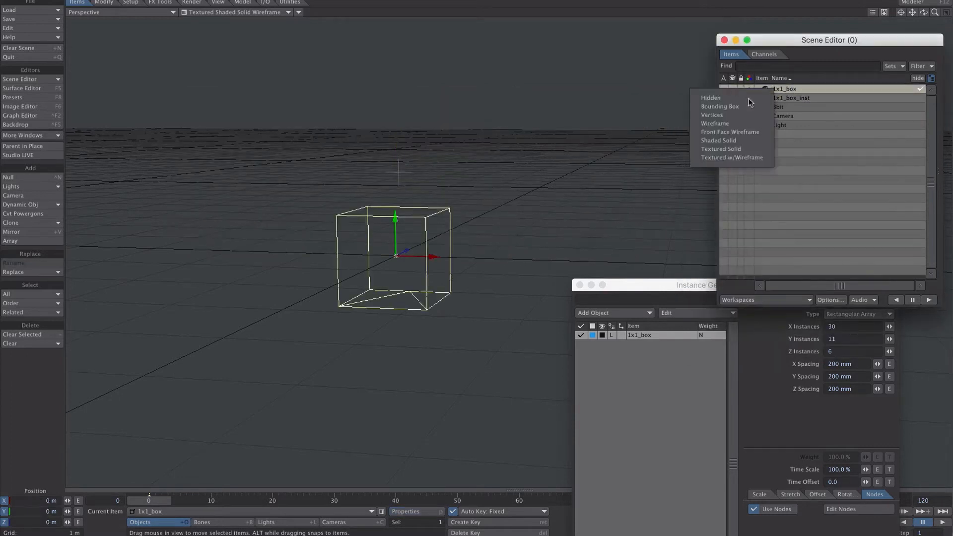
# Step: Give 1x1_box a Gravity modifier: strength 10, elasticity 6%, frames 10–120
pyautogui.click(718, 140)
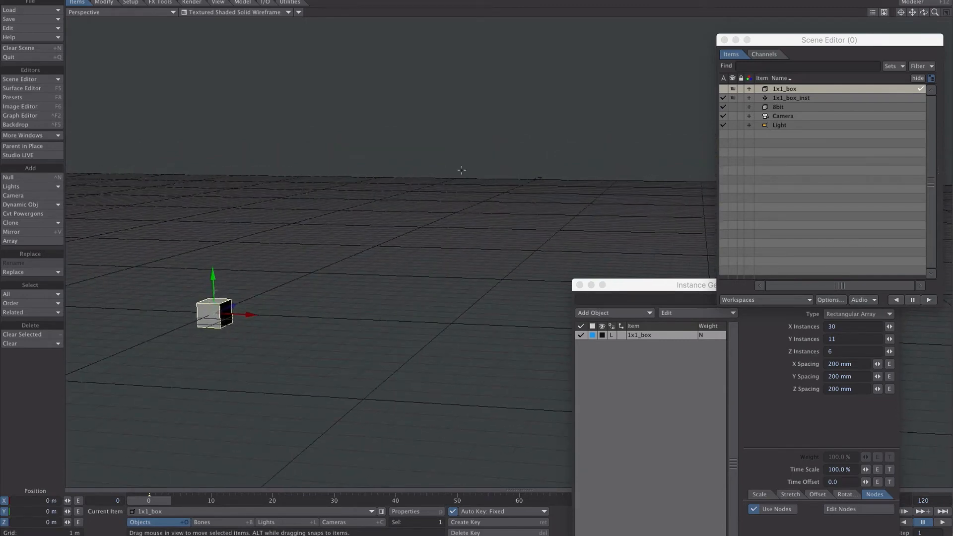
pyautogui.moveTo(60, 498)
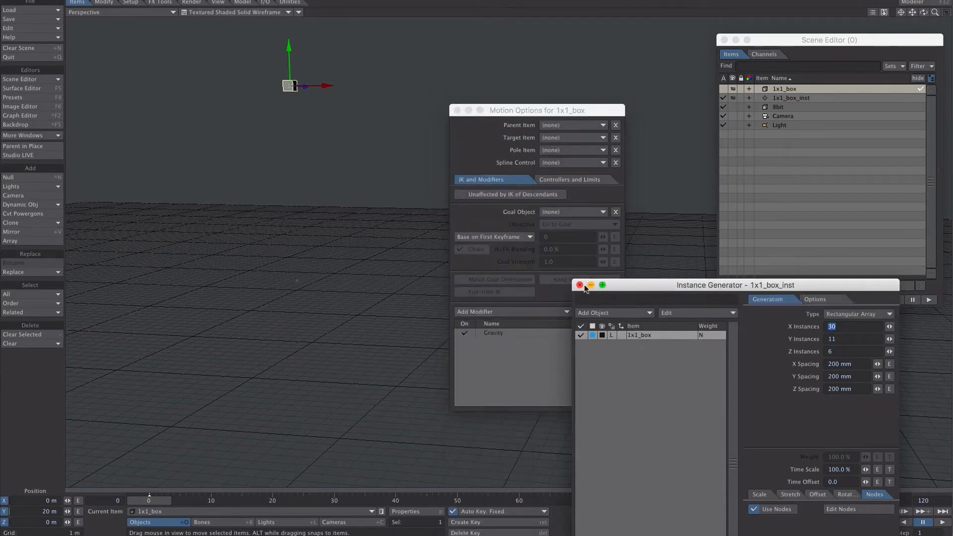
pyautogui.click(579, 285)
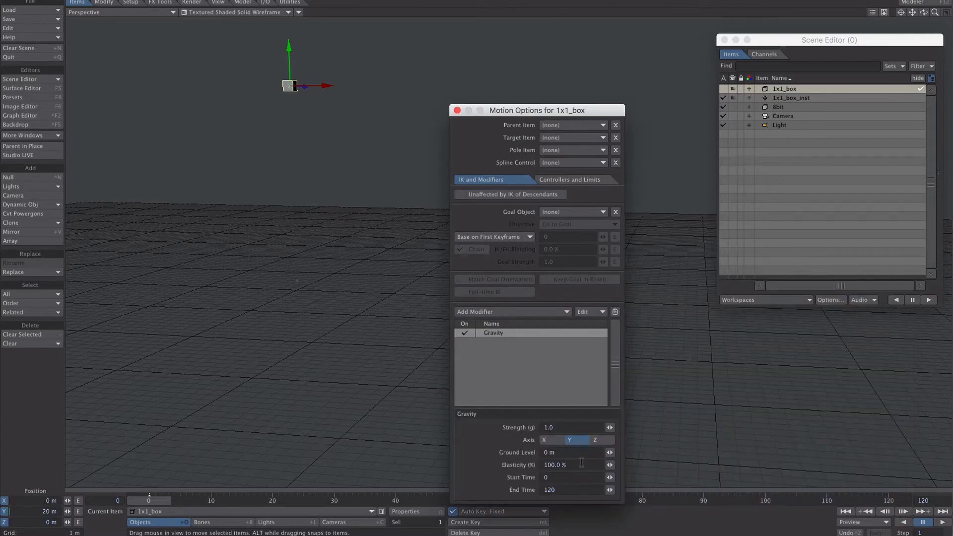
pyautogui.click(566, 452)
pyautogui.write('10')
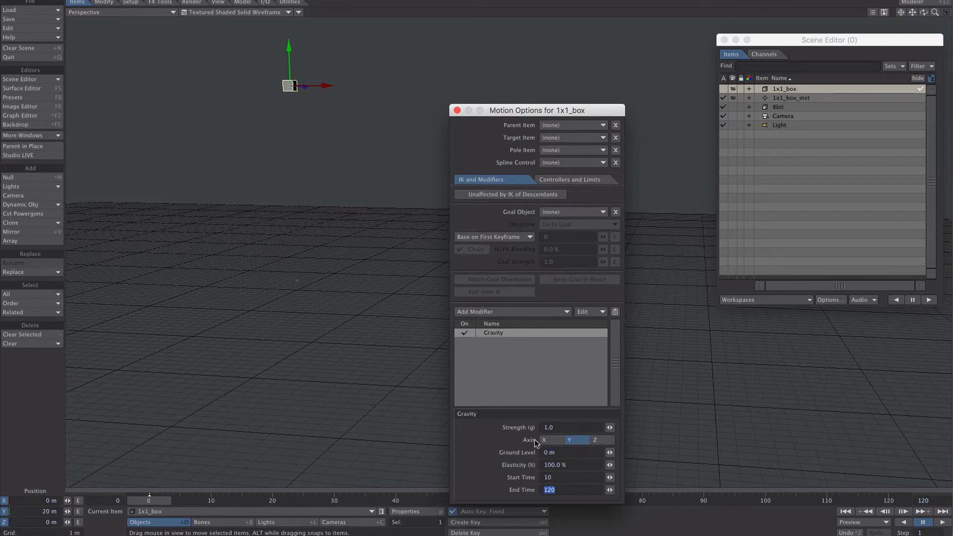
pyautogui.moveTo(537, 110); pyautogui.dragTo(569, 47)
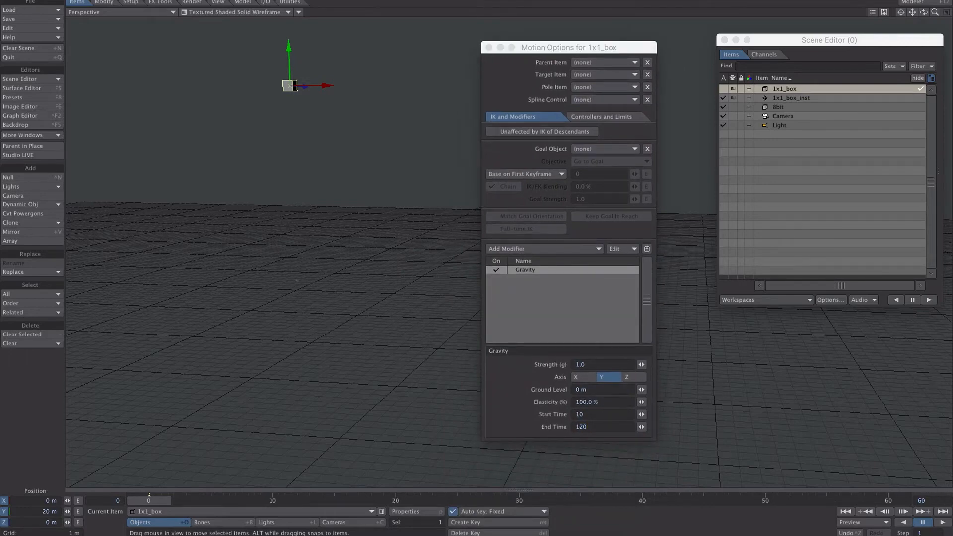
pyautogui.click(941, 522)
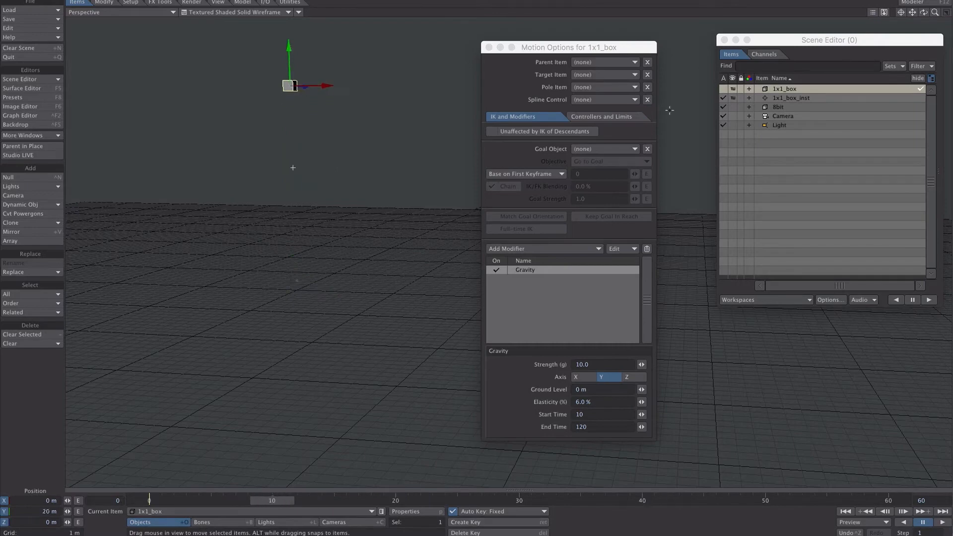
pyautogui.moveTo(347, 96)
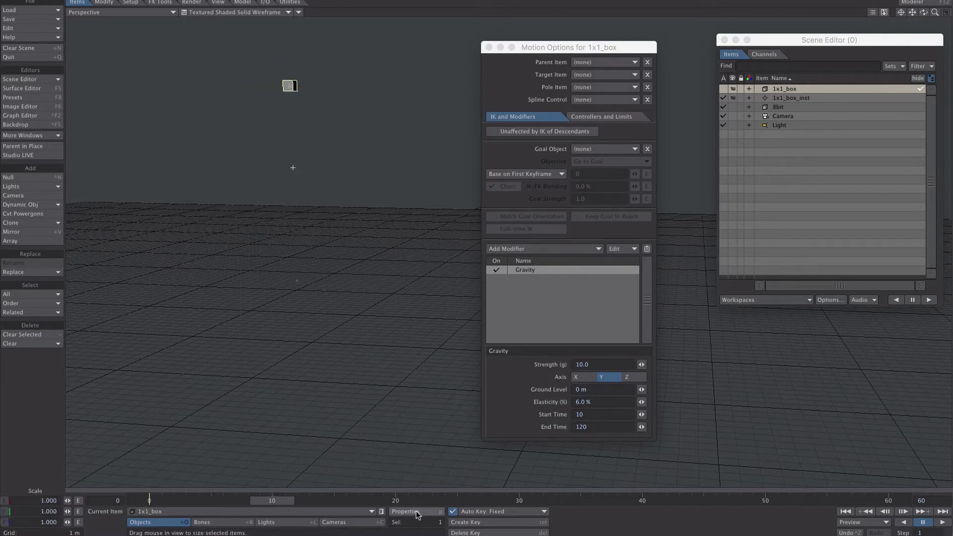
# Step: Set Auto Key to Modified for the box
pyautogui.click(405, 511)
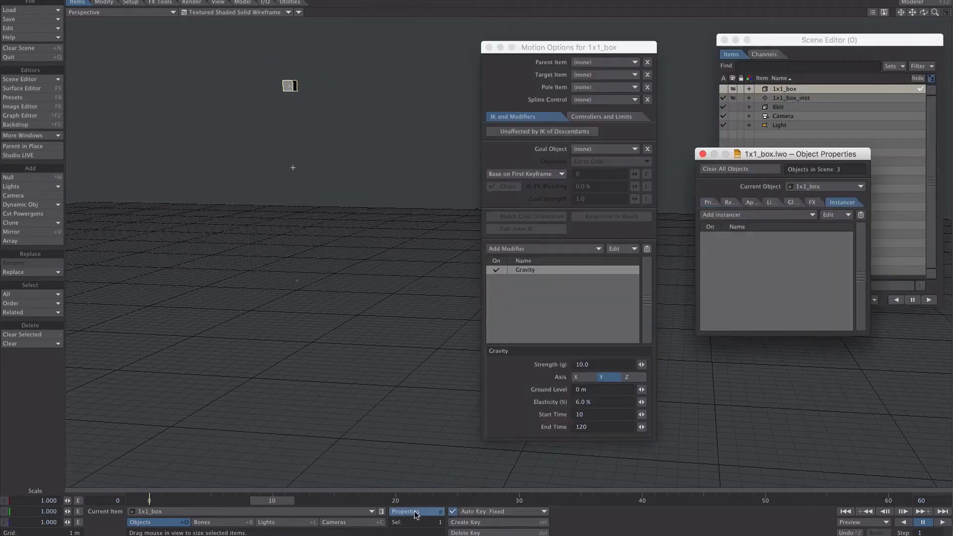
pyautogui.click(511, 511)
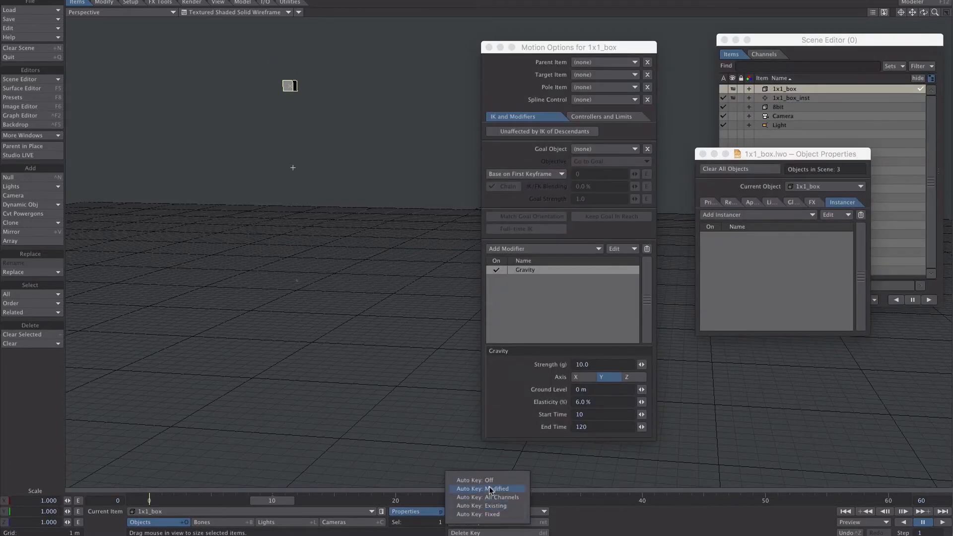
pyautogui.click(486, 488)
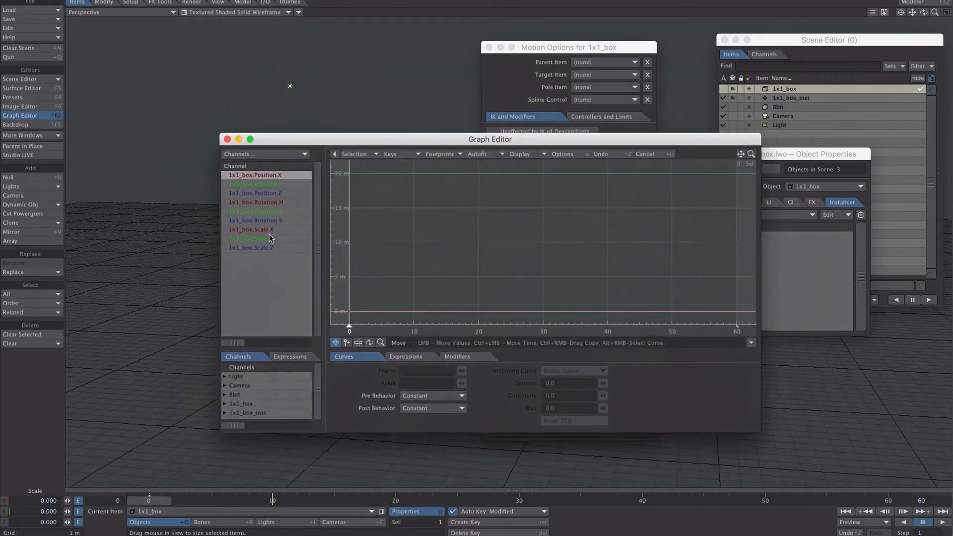
# Step: Select the box's scale channels in the Graph Editor and play back the animation
pyautogui.click(251, 238)
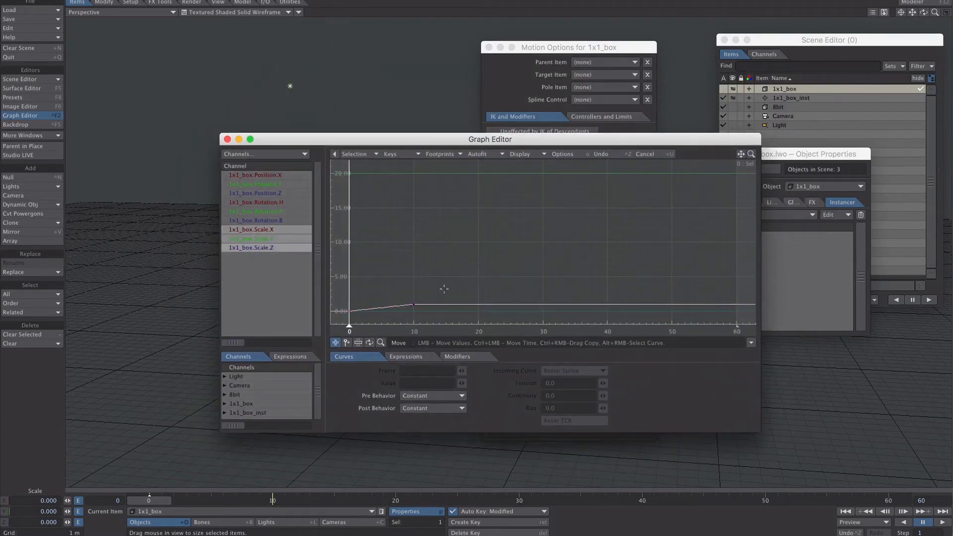
pyautogui.click(572, 370)
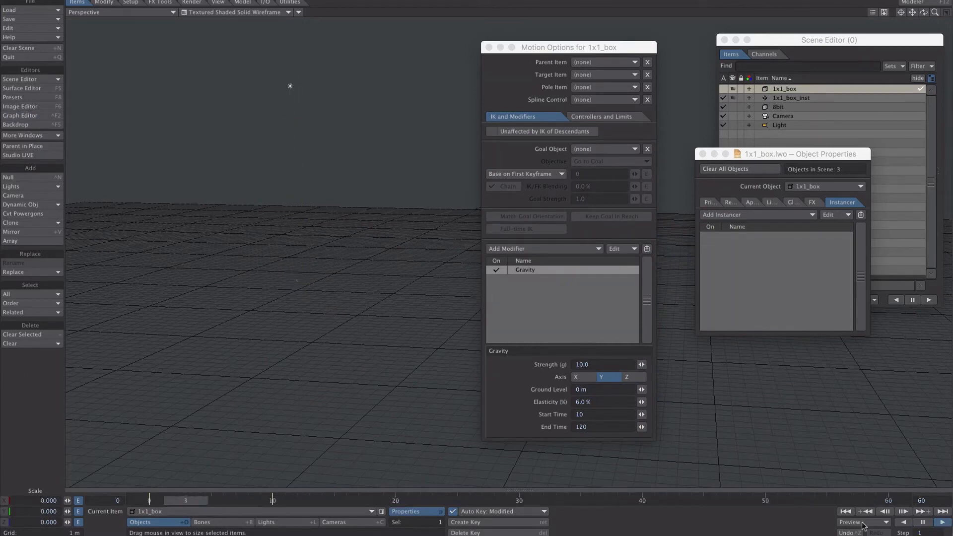
pyautogui.click(921, 522)
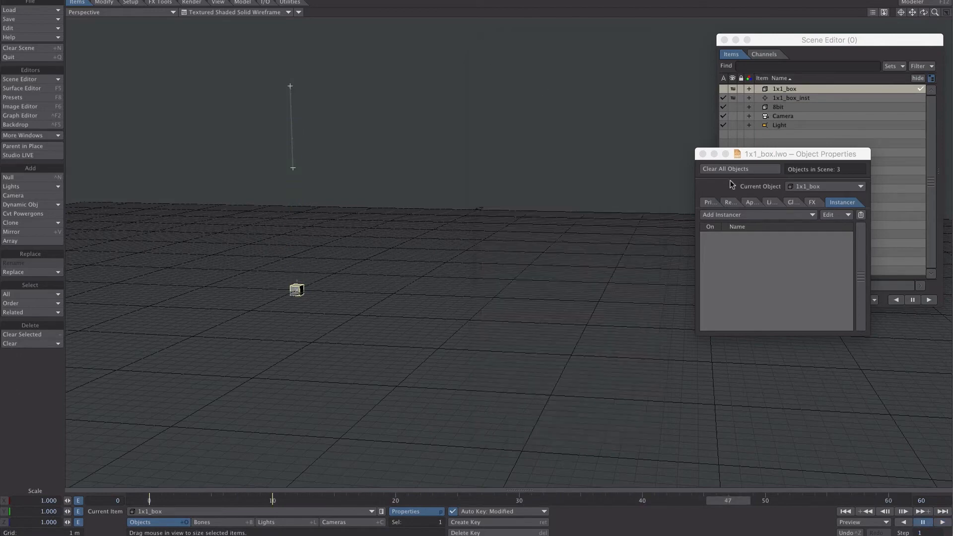
# Step: Hide 1x1_box and set the instance generator's item to World
pyautogui.click(703, 154)
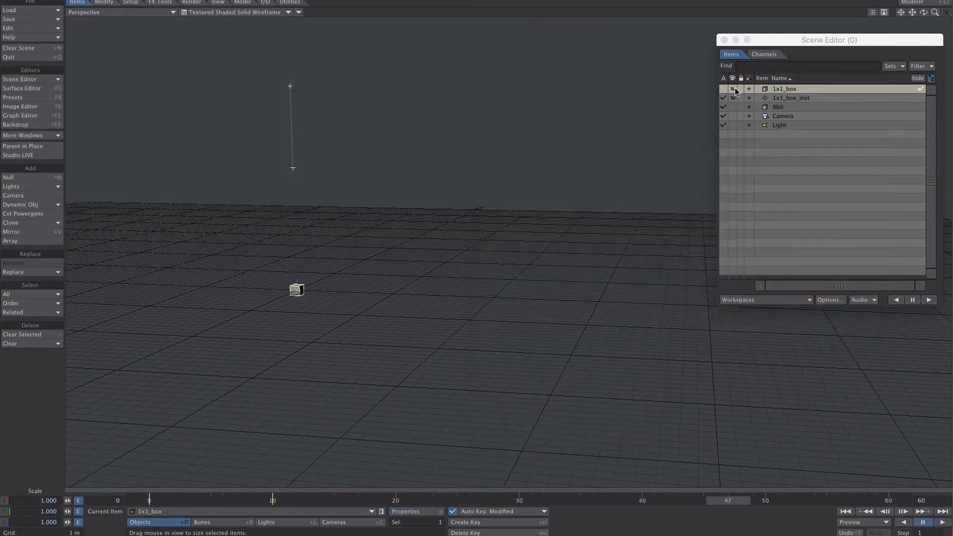
pyautogui.click(732, 89)
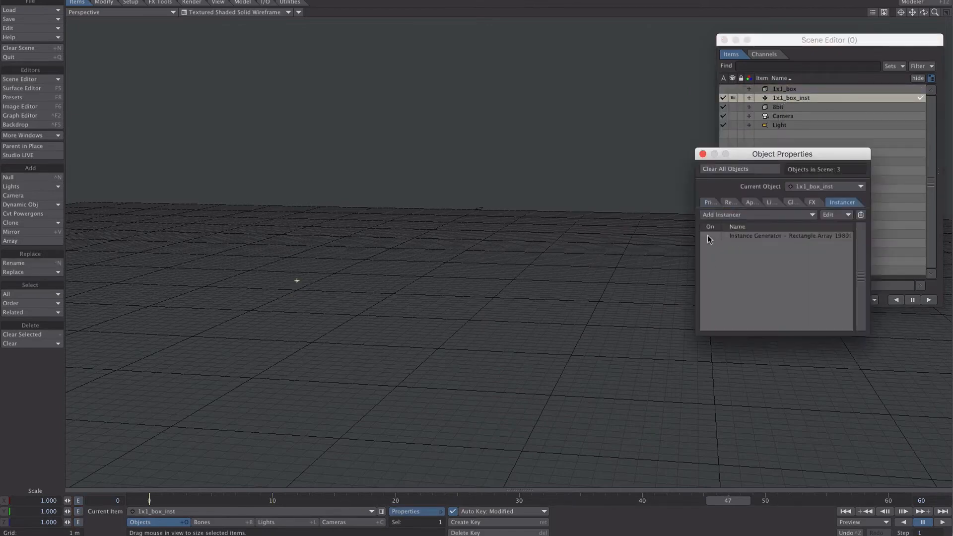
pyautogui.doubleClick(788, 236)
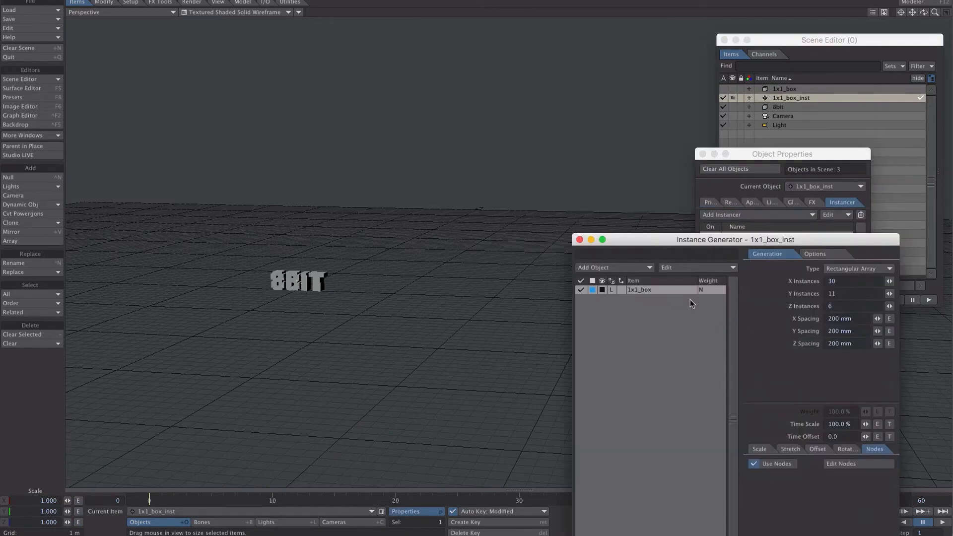
pyautogui.moveTo(816, 11)
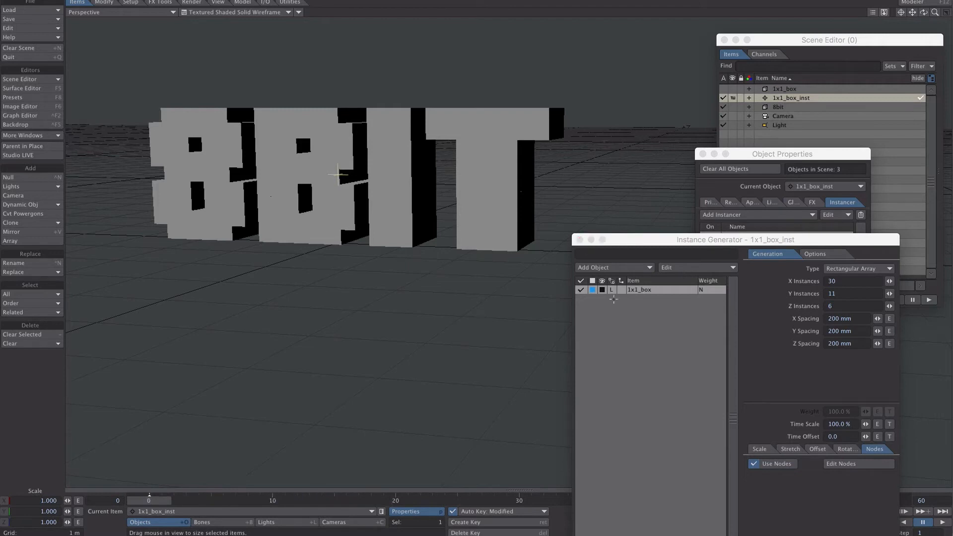
pyautogui.click(612, 281)
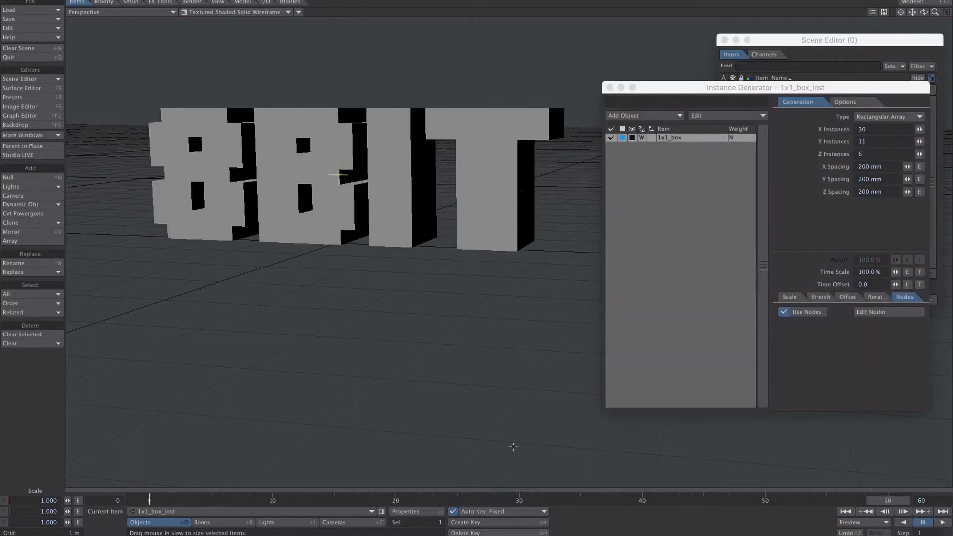
# Step: Add a null object named 'base'
pyautogui.click(9, 177)
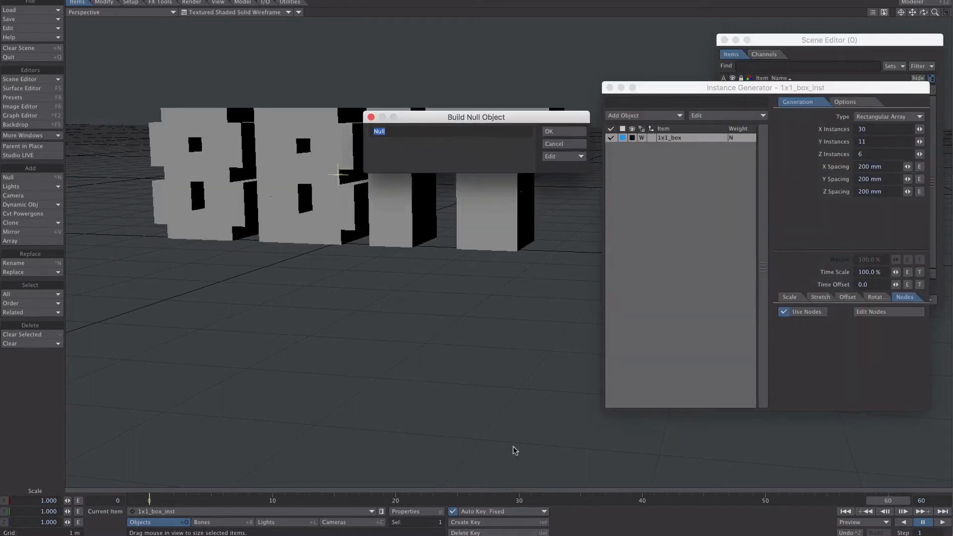
pyautogui.write('base')
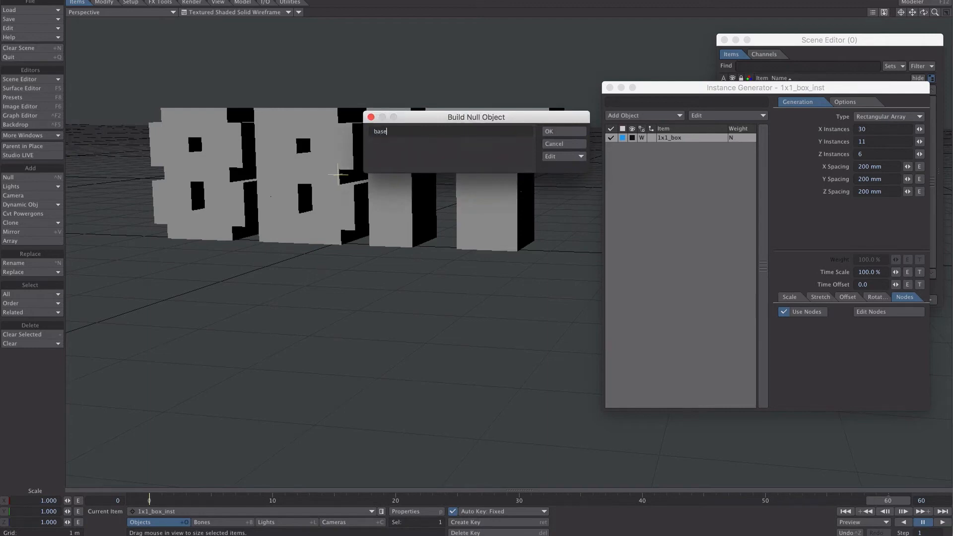
pyautogui.click(547, 131)
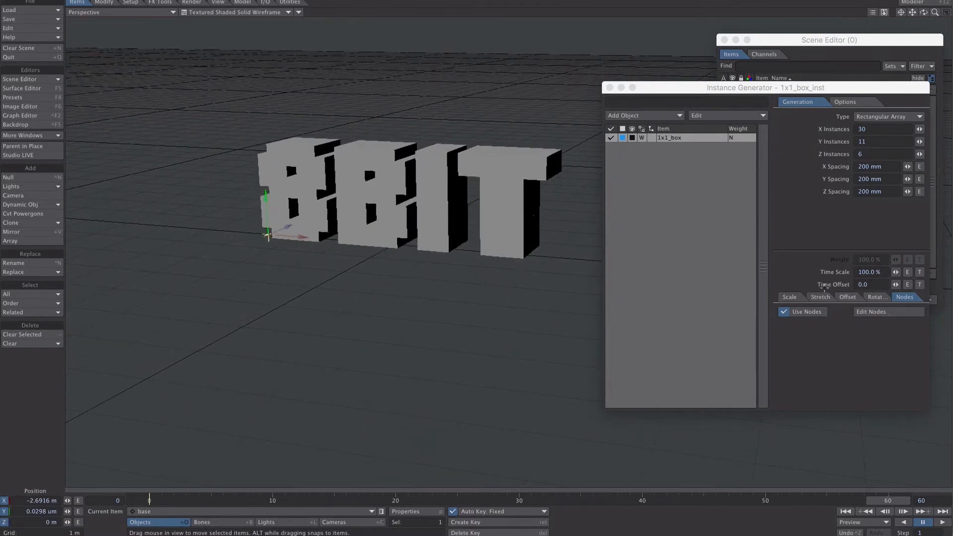
# Step: Add a Time Offset gradient layer driven by X distance to the base null, 0–6 m
pyautogui.click(920, 284)
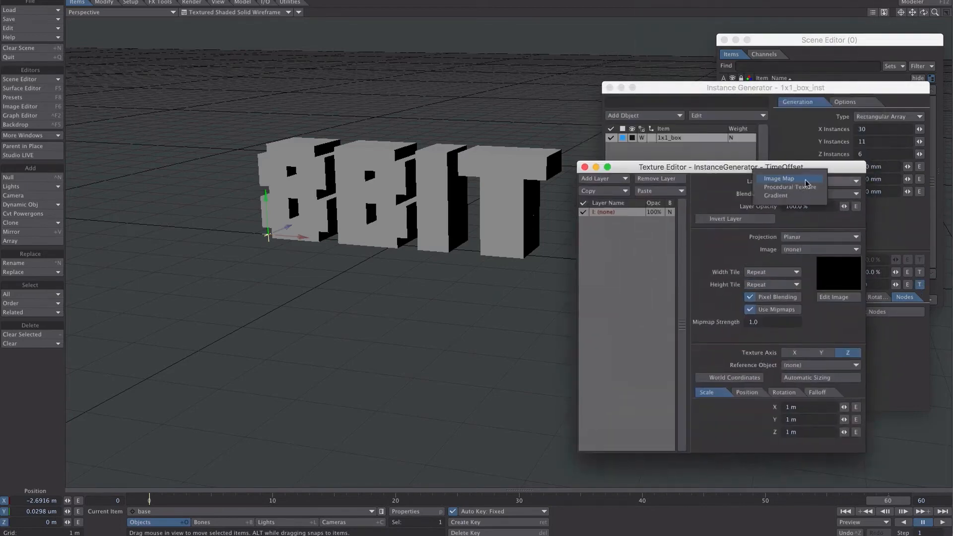
pyautogui.click(776, 195)
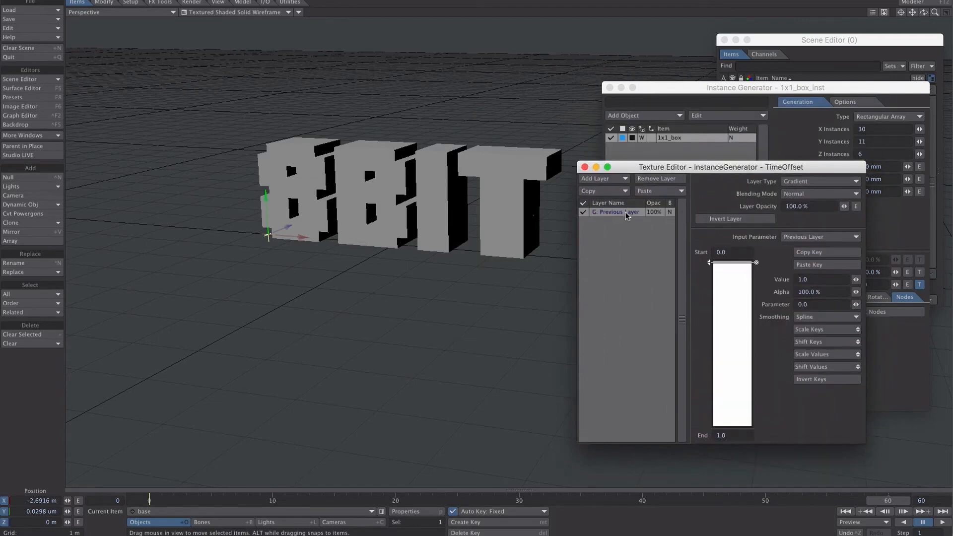
pyautogui.click(818, 236)
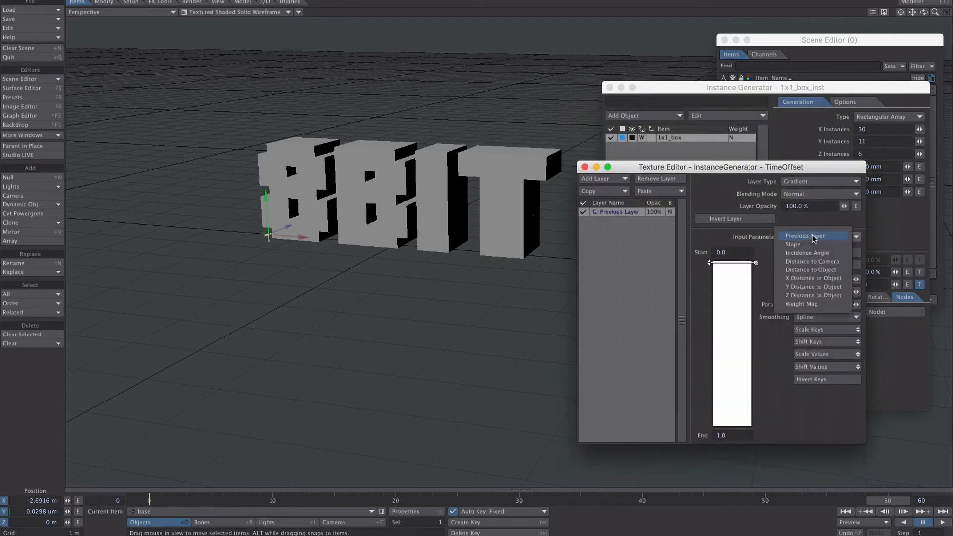
pyautogui.moveTo(821, 298)
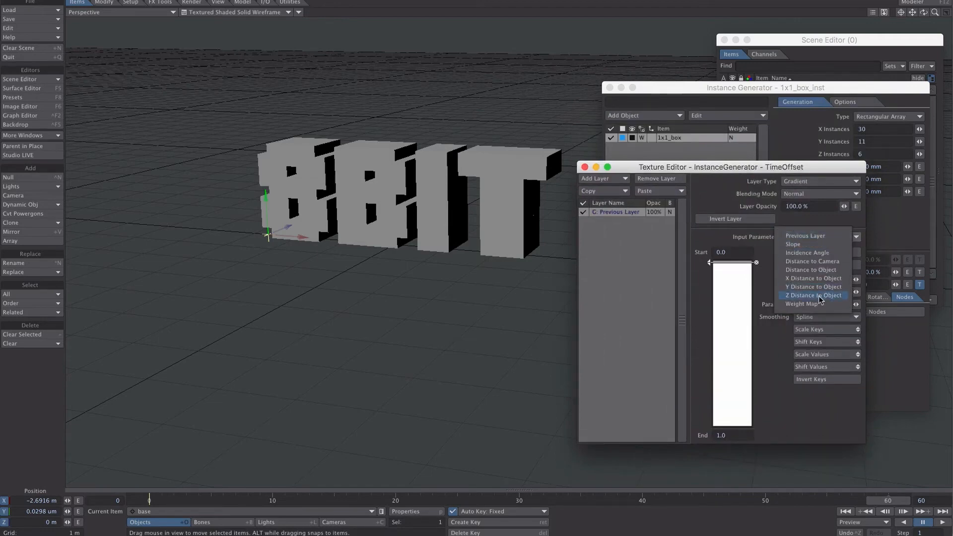
pyautogui.moveTo(813, 278)
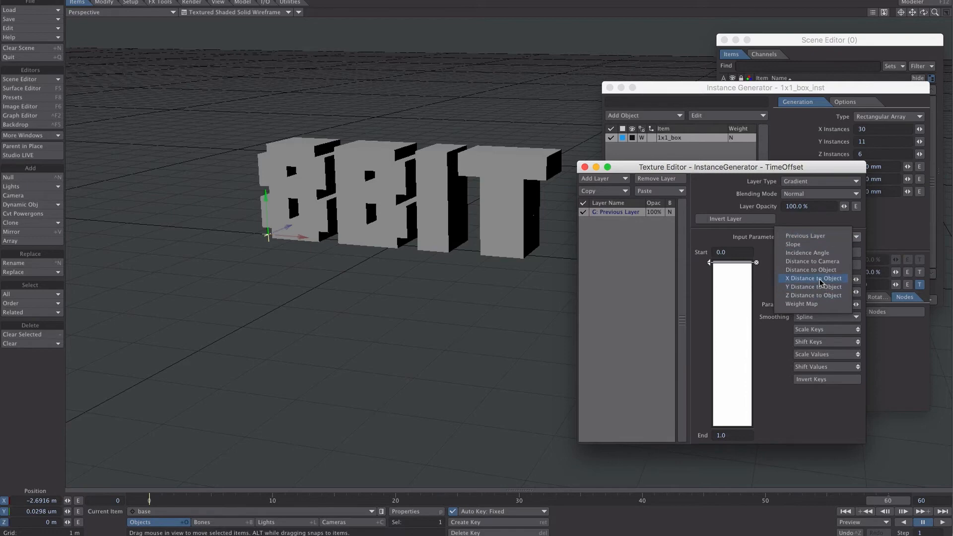
pyautogui.click(813, 278)
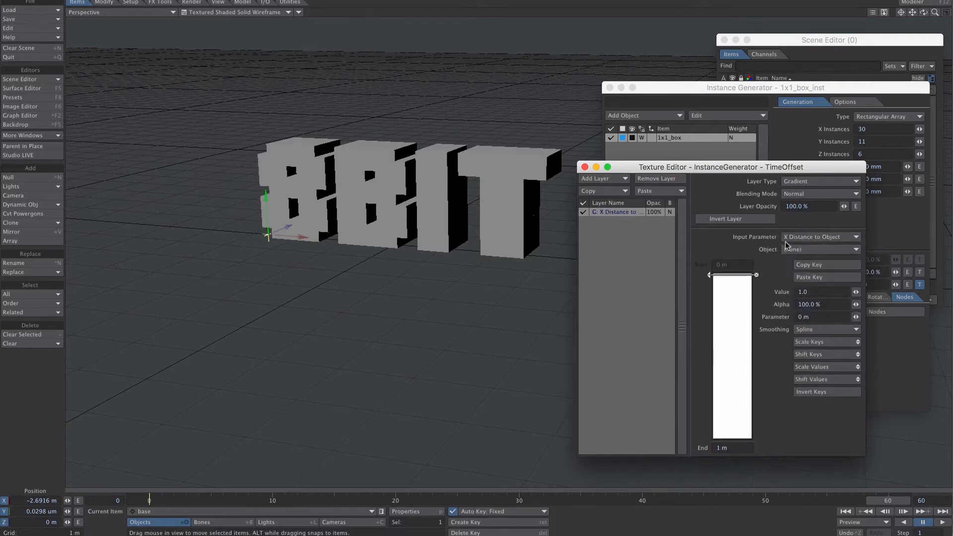
pyautogui.click(820, 249)
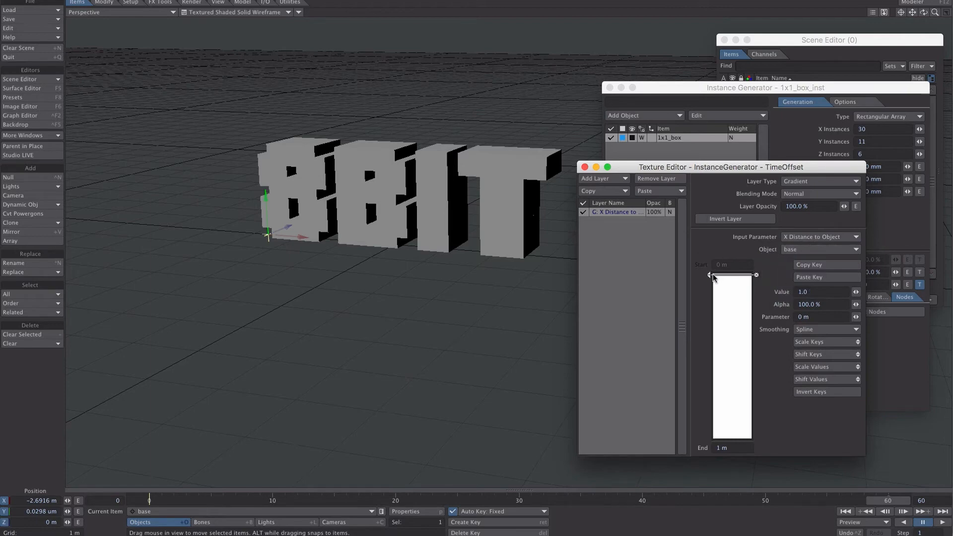
pyautogui.moveTo(705, 288)
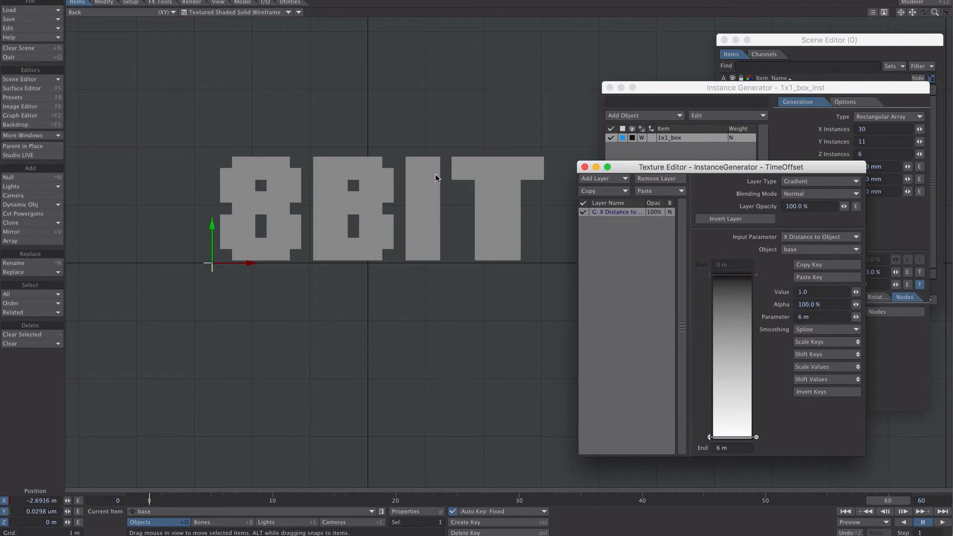
# Step: Set the gradient to linear smoothing with a -0.7 key value, adding a Turbulence layer
pyautogui.click(822, 291)
pyautogui.write('0.1')
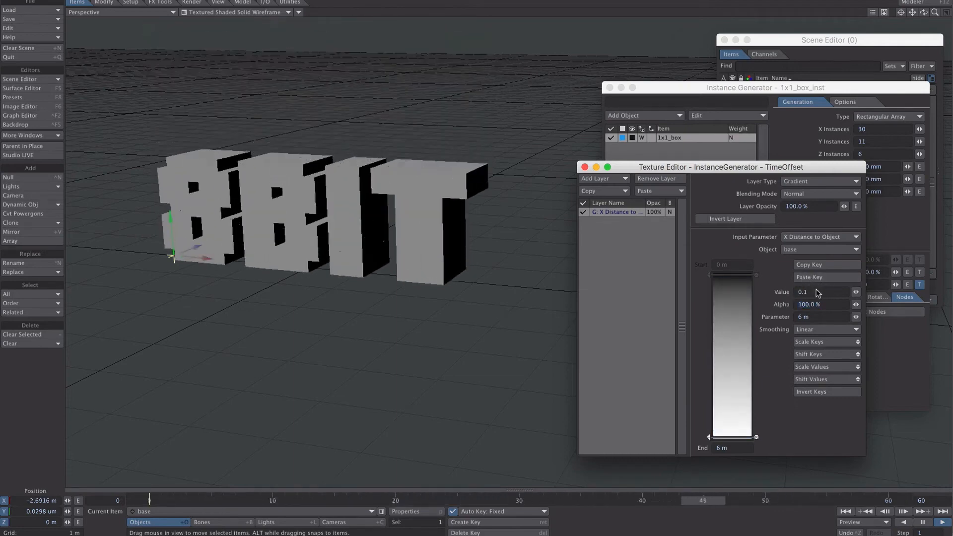
pyautogui.write('-.7')
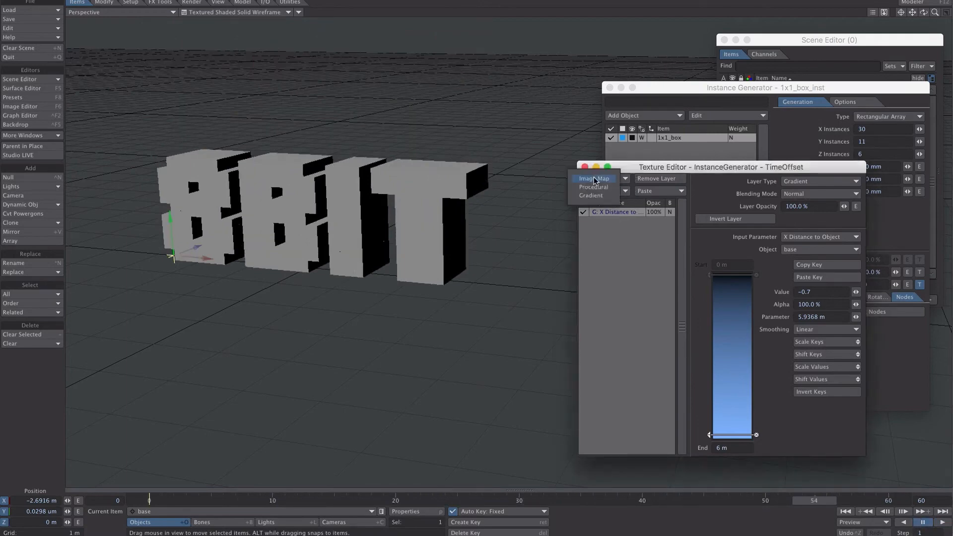
pyautogui.click(593, 187)
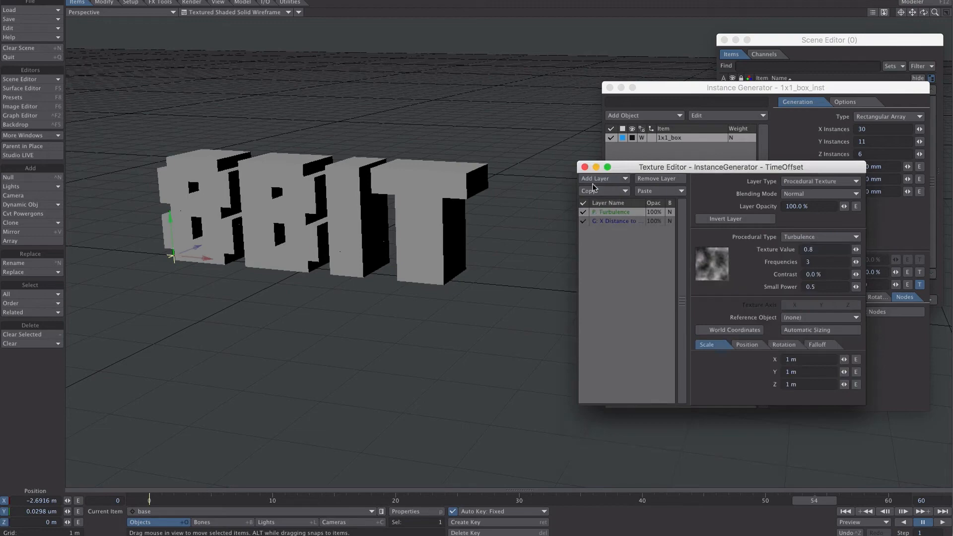
pyautogui.moveTo(256, 373)
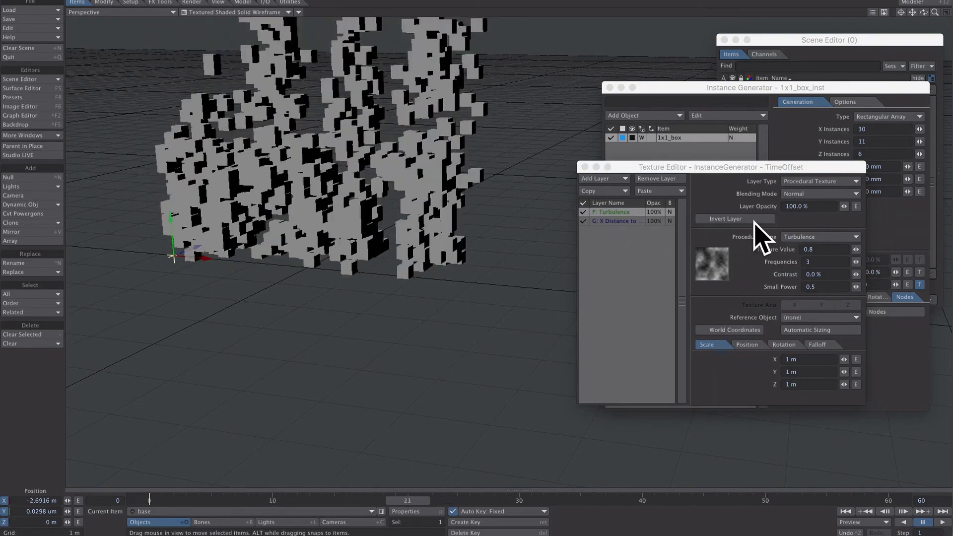
# Step: Set the Turbulence layer to Additive blending with a -0.23 texture value
pyautogui.click(819, 193)
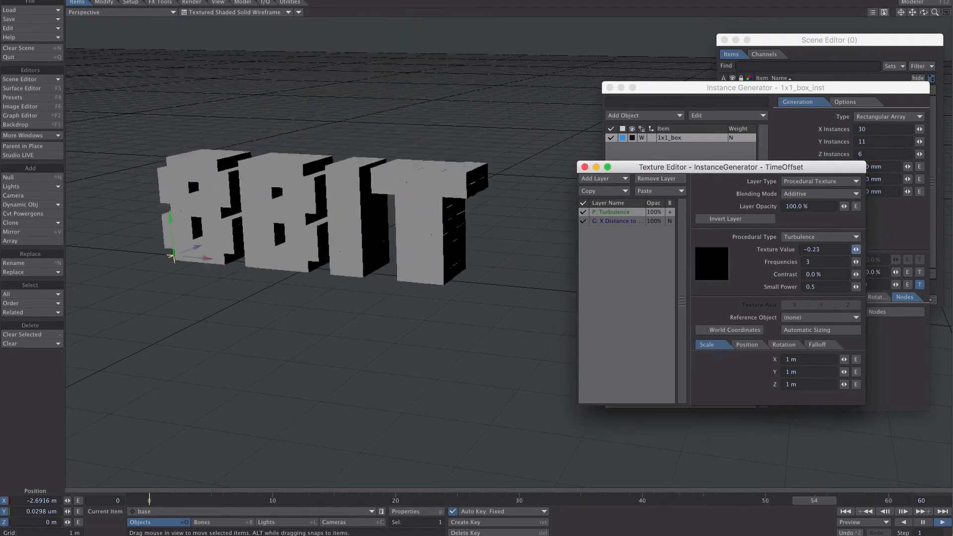
# Step: Set the Turbulence scale to 4 m on X, Y and Z and close the Texture Editor
pyautogui.click(817, 236)
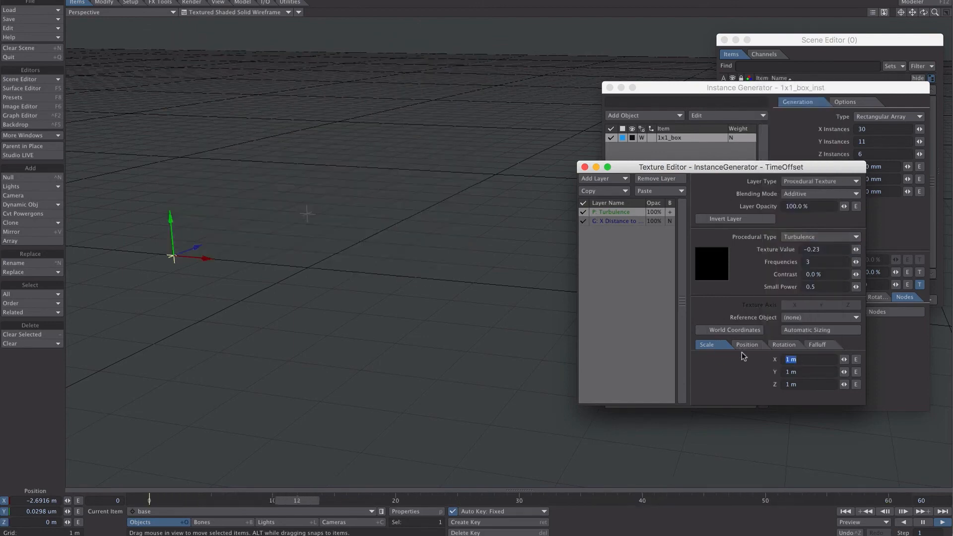
pyautogui.write('200 mm')
pyautogui.write('4')
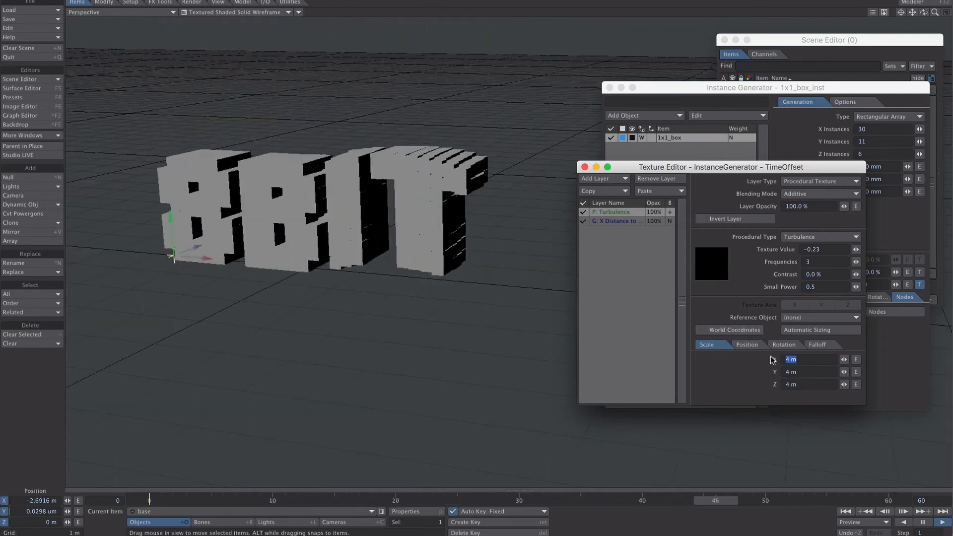
pyautogui.write('1 m')
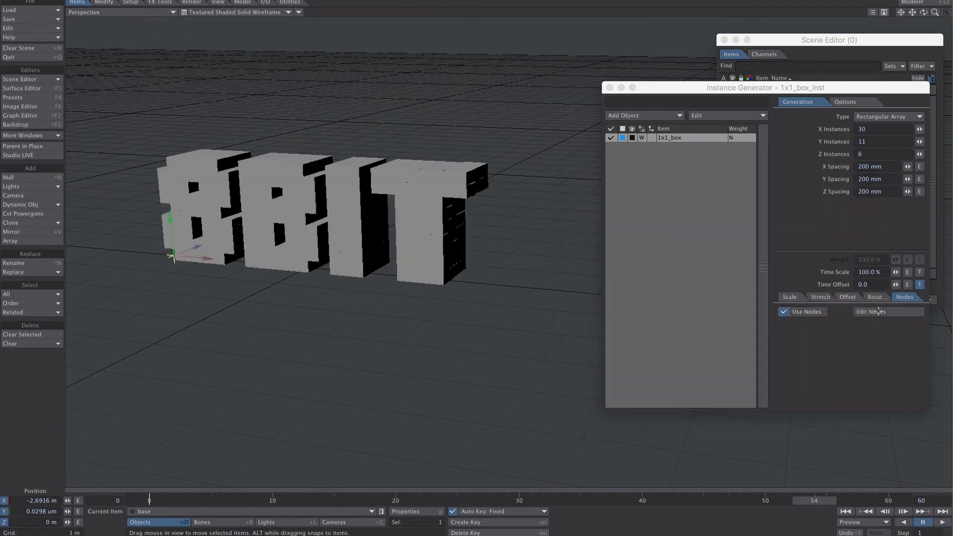
# Step: Close the Instance Generator and Scene Editor, then preview in VPR with the Final_Render preset
pyautogui.click(870, 311)
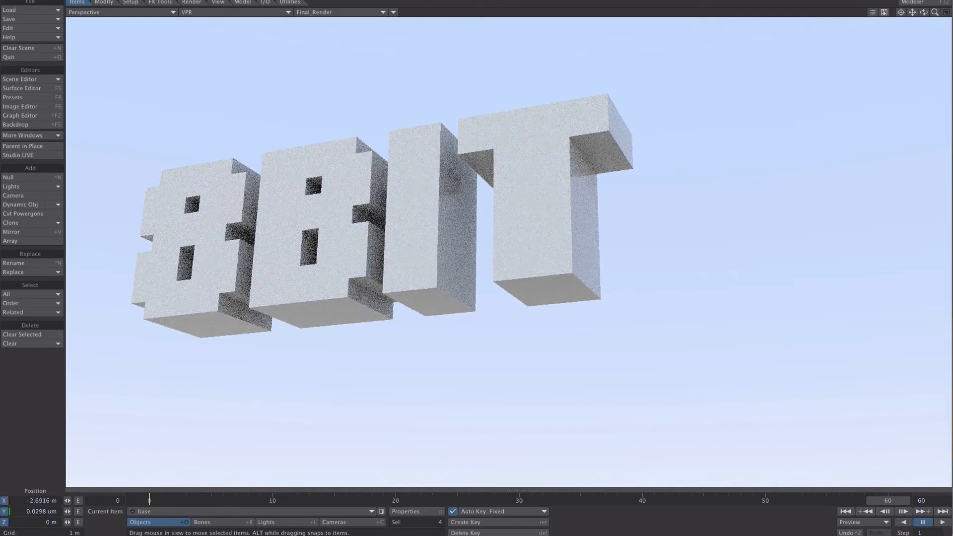
# Step: In the box surface node graph, add Gradient and Instance Info nodes and link Fixed Random to Gradient Input
pyautogui.click(22, 88)
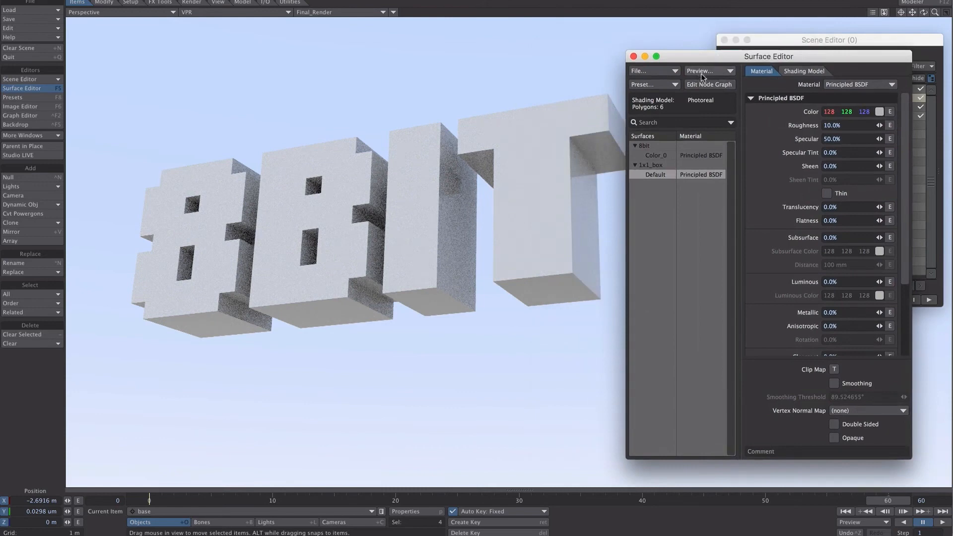
pyautogui.click(709, 84)
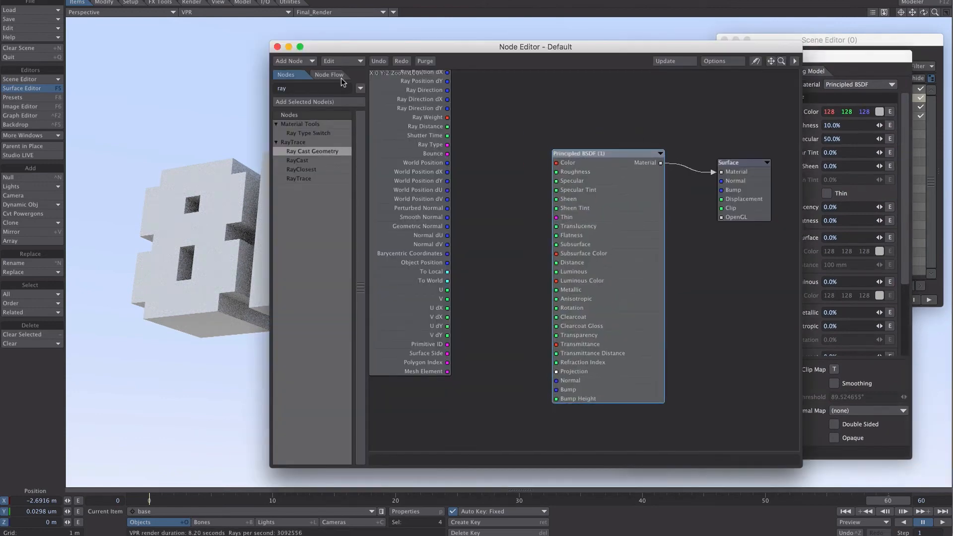
pyautogui.click(298, 89)
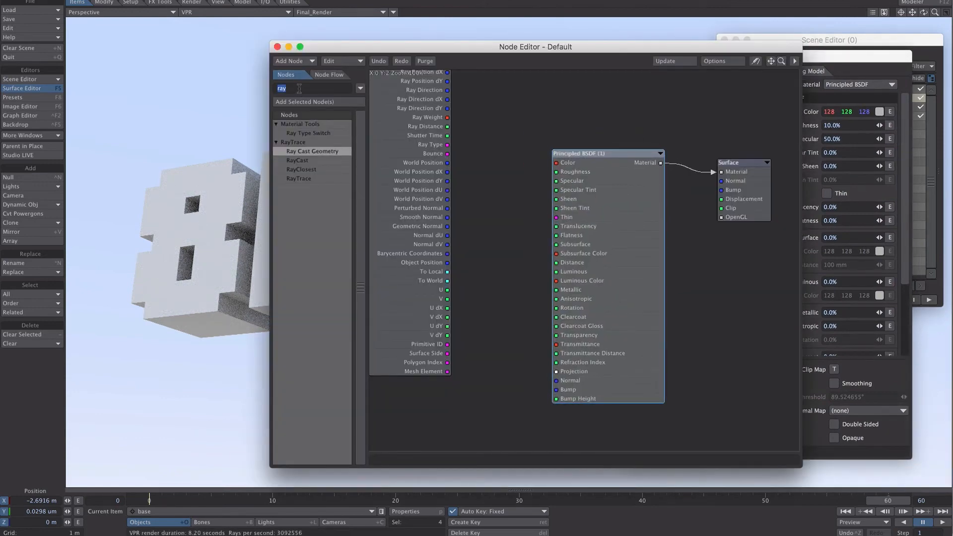
pyautogui.write('GRAD')
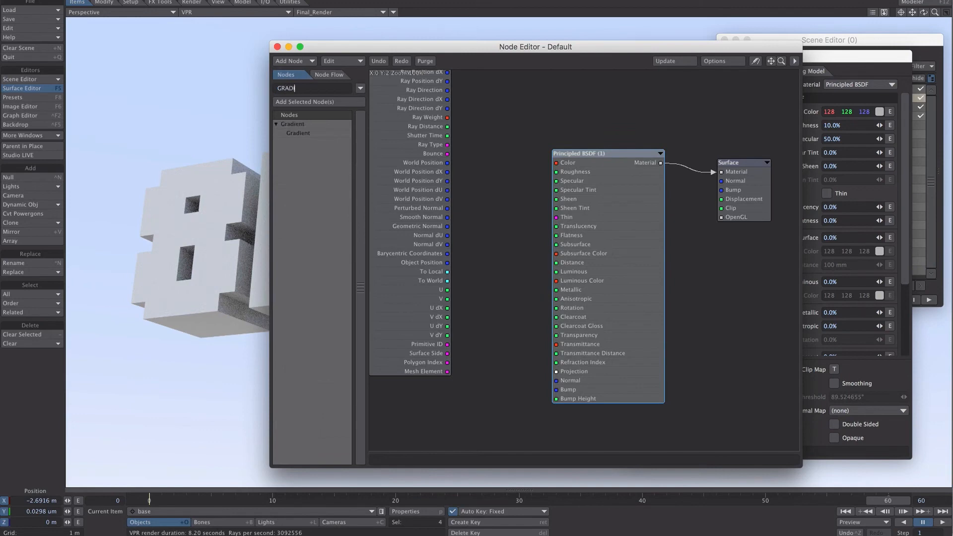
pyautogui.write('I')
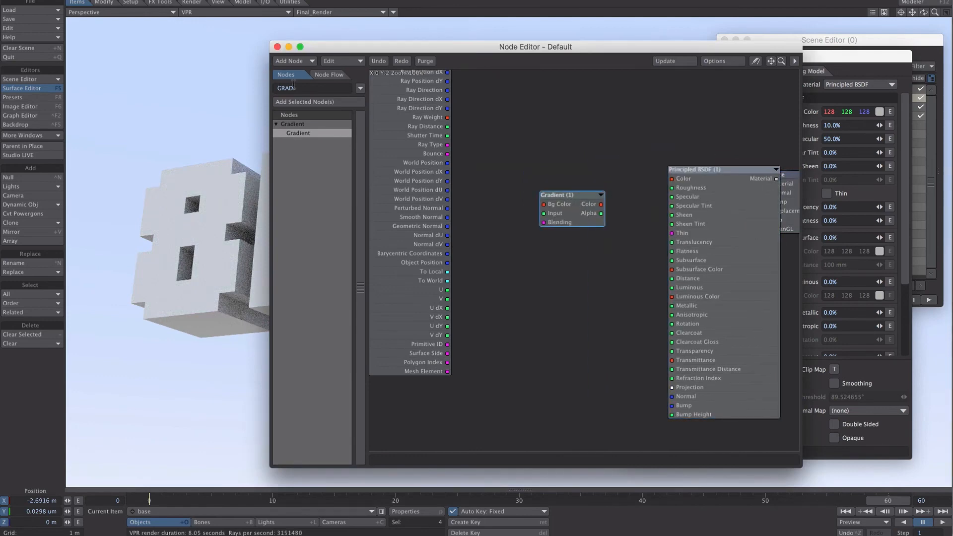
pyautogui.write('IN')
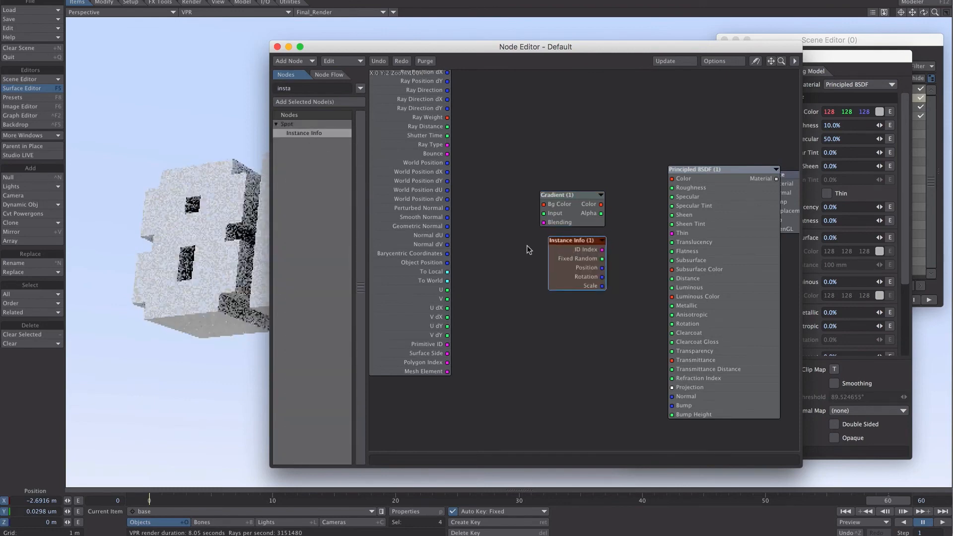
pyautogui.moveTo(576, 239); pyautogui.dragTo(531, 240)
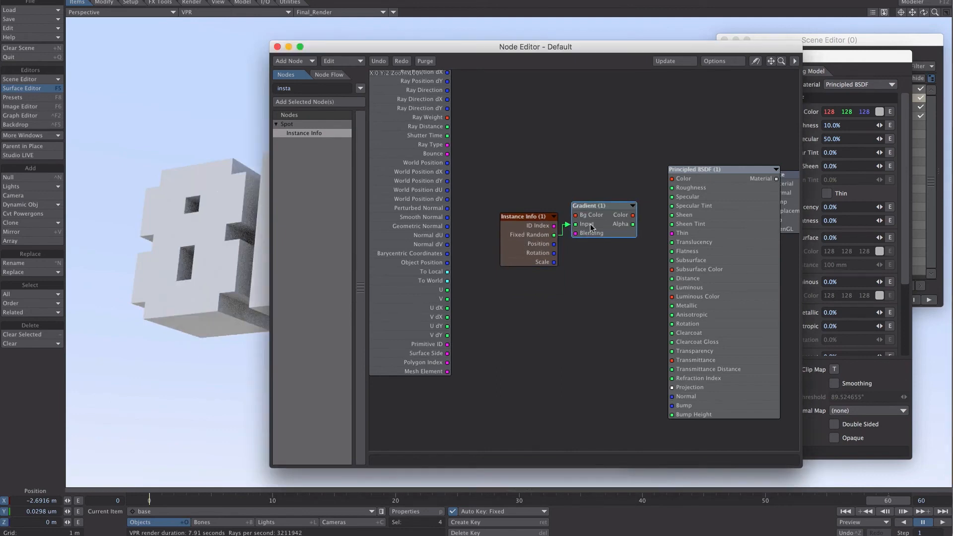
# Step: Colour both Gradient keys magenta and connect Gradient Color to the Principled BSDF Color
pyautogui.doubleClick(588, 205)
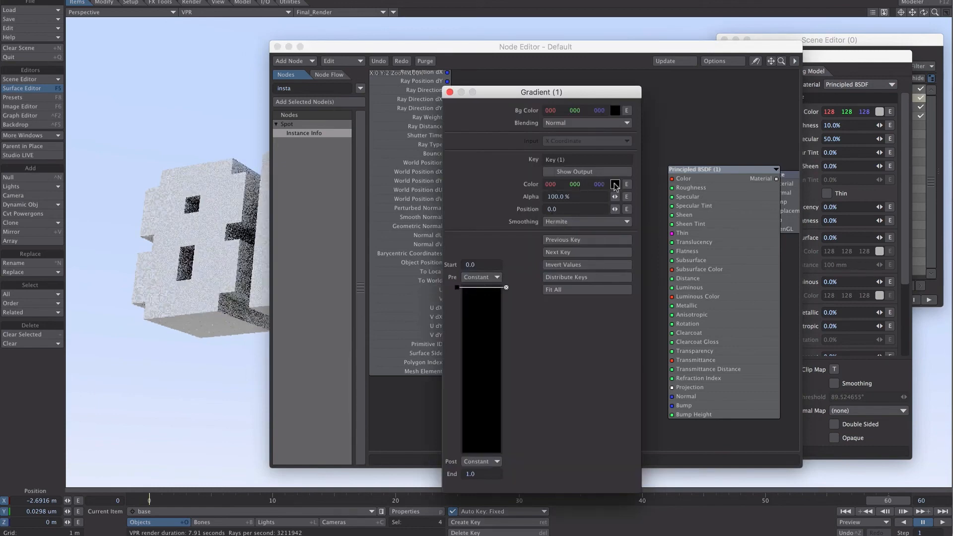
pyautogui.click(614, 184)
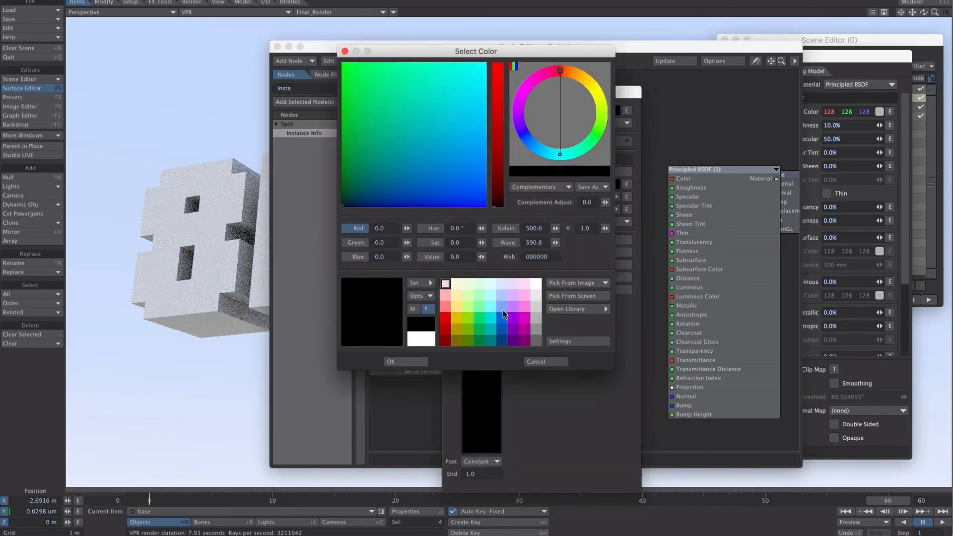
pyautogui.click(524, 317)
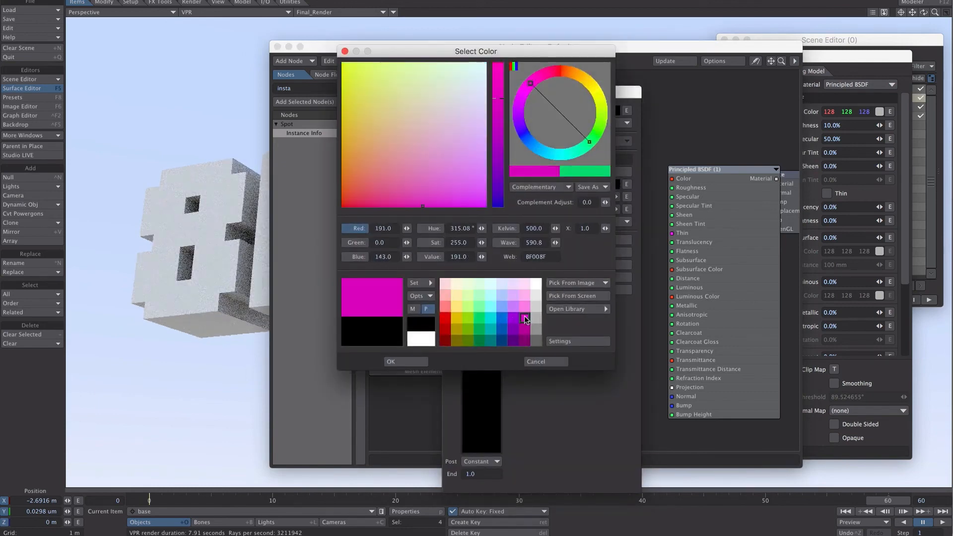
pyautogui.click(390, 361)
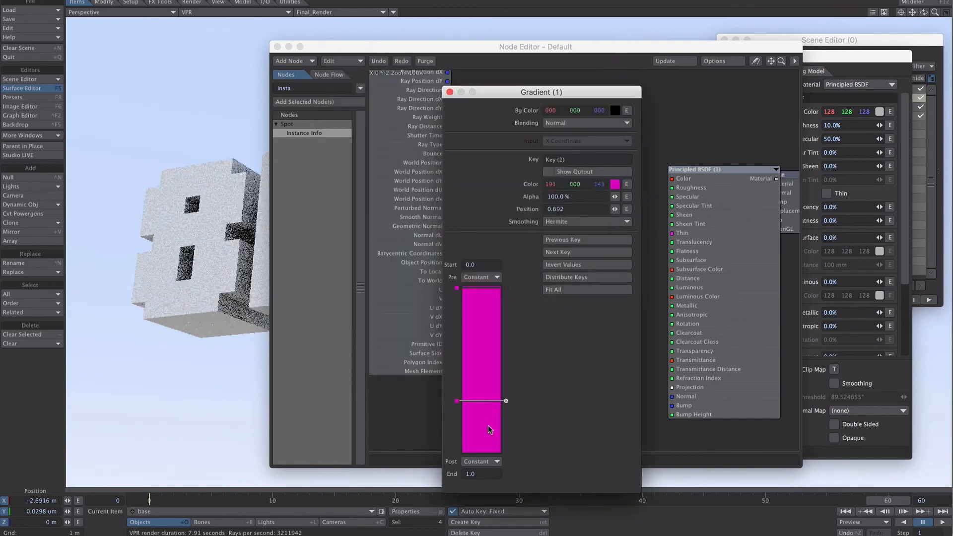
pyautogui.click(615, 184)
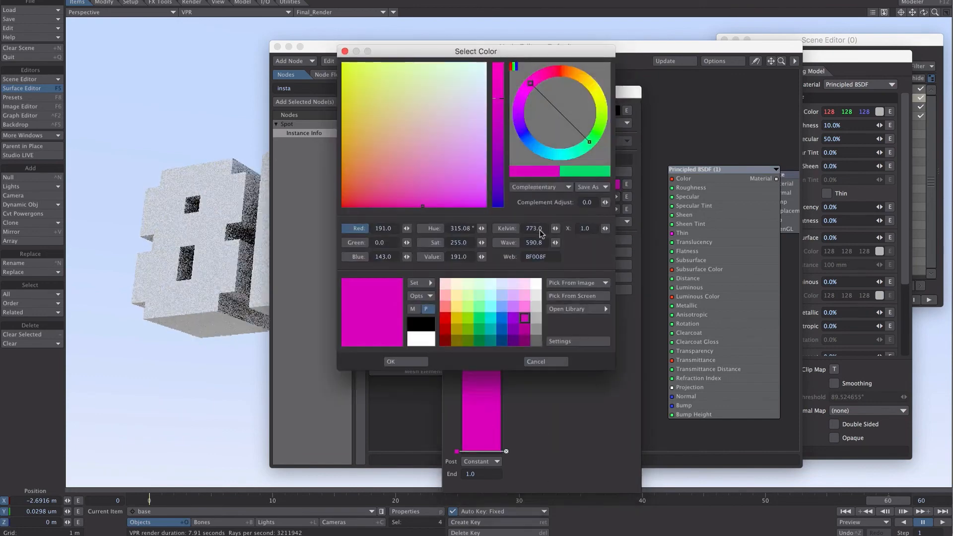
pyautogui.click(390, 361)
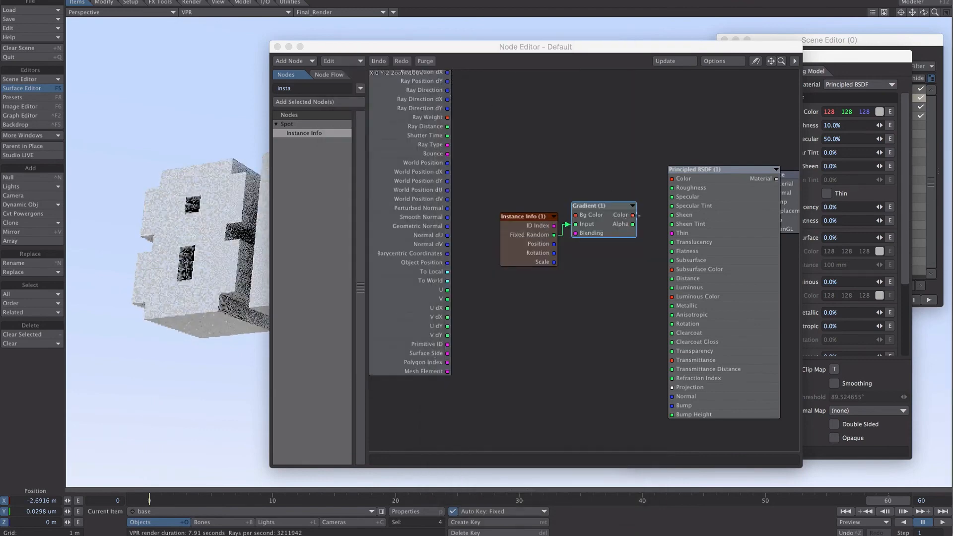
pyautogui.moveTo(635, 214); pyautogui.dragTo(672, 178)
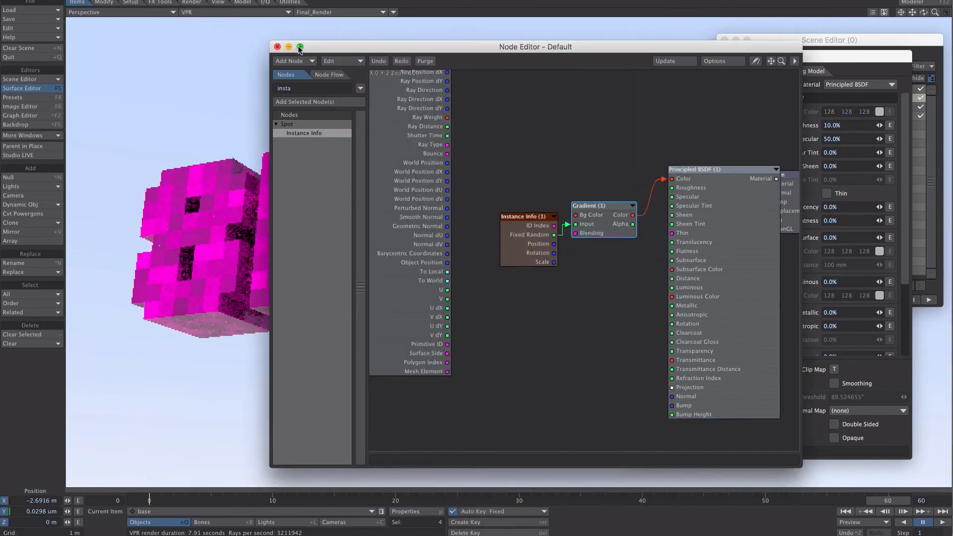
# Step: Close the Node Editor and Surface Editor and return to Textured Shaded Solid view
pyautogui.click(298, 48)
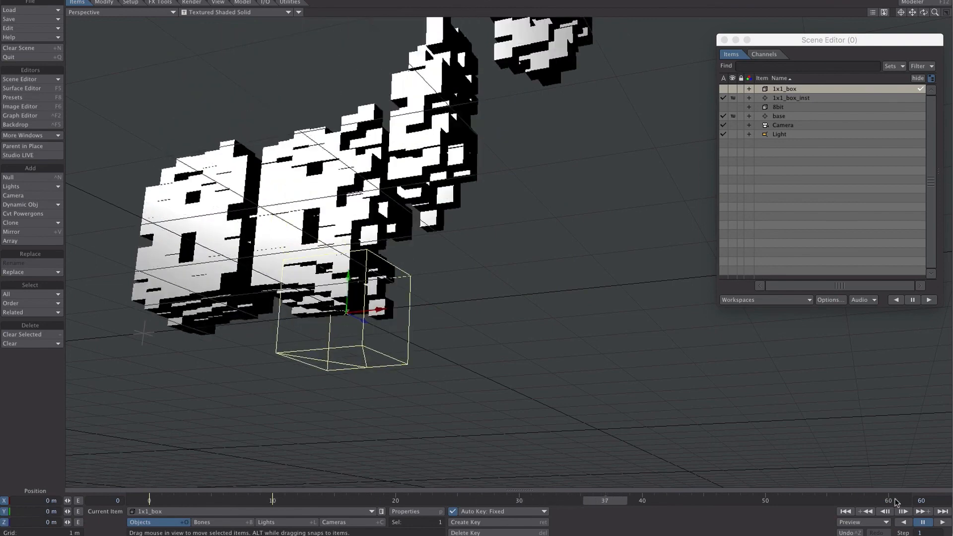
# Step: Give the frame-37 Scale key tension 1.0, set the end frame to 100, and play
pyautogui.click(481, 511)
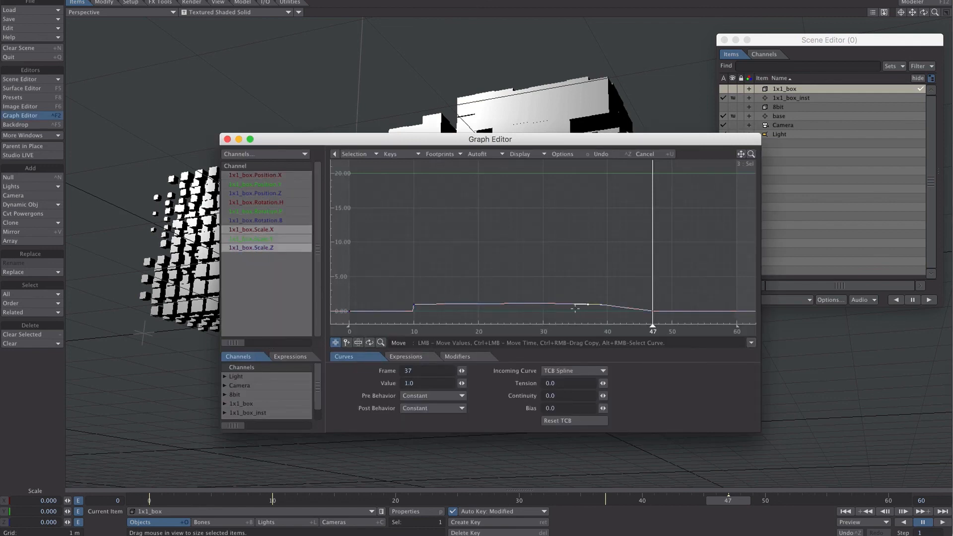
pyautogui.click(605, 381)
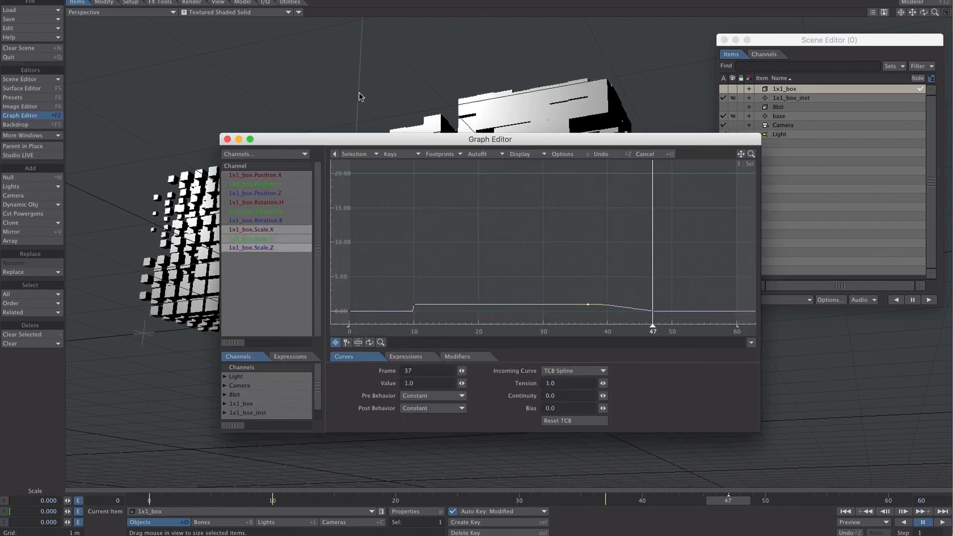
pyautogui.click(227, 139)
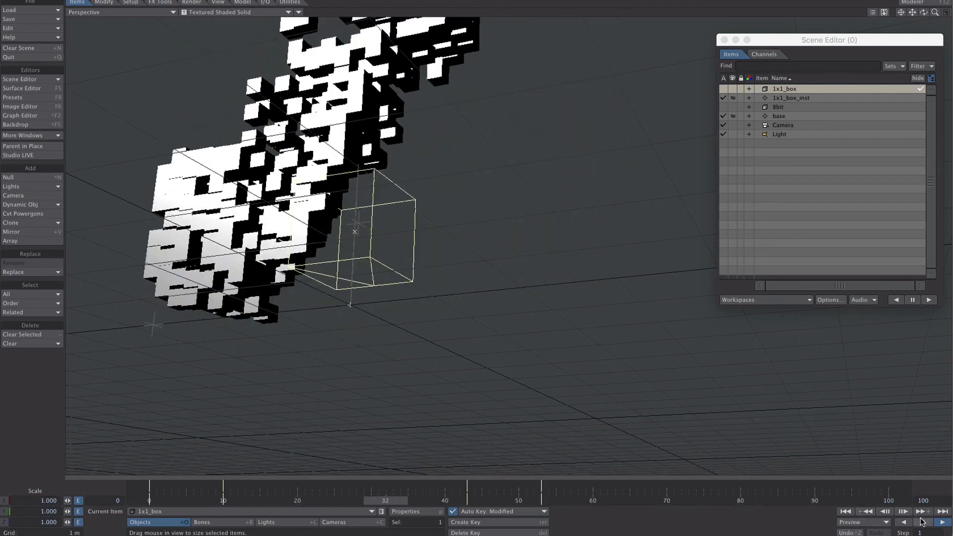
pyautogui.click(921, 521)
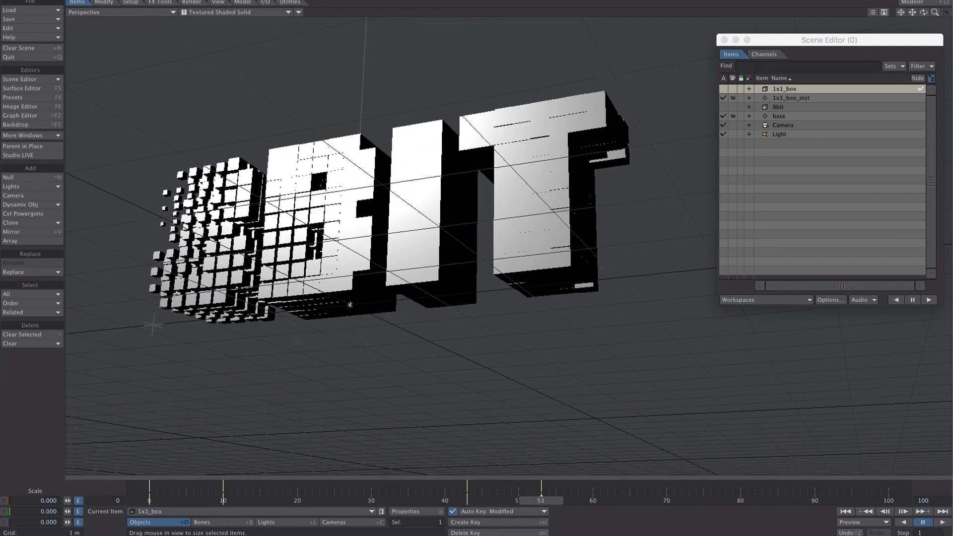
pyautogui.moveTo(377, 127)
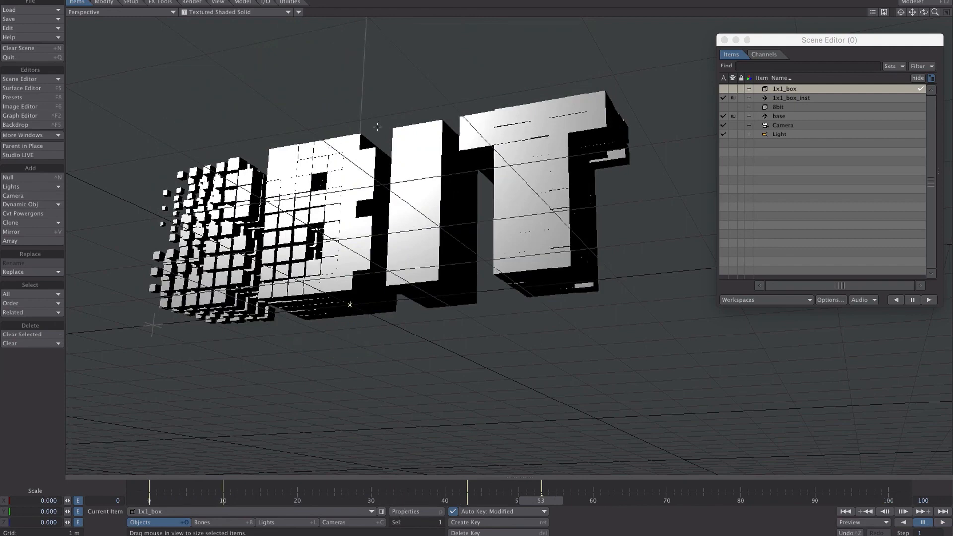